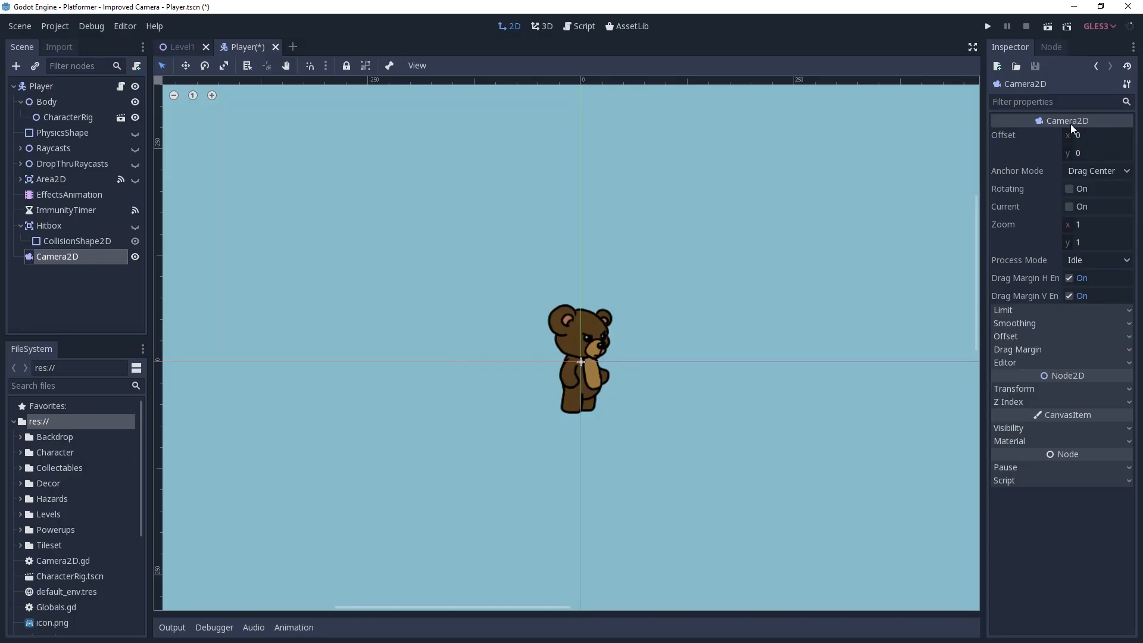
Run the scene to preview the Camera2D made current under Player with its ShiftTween child
left_click(989, 25)
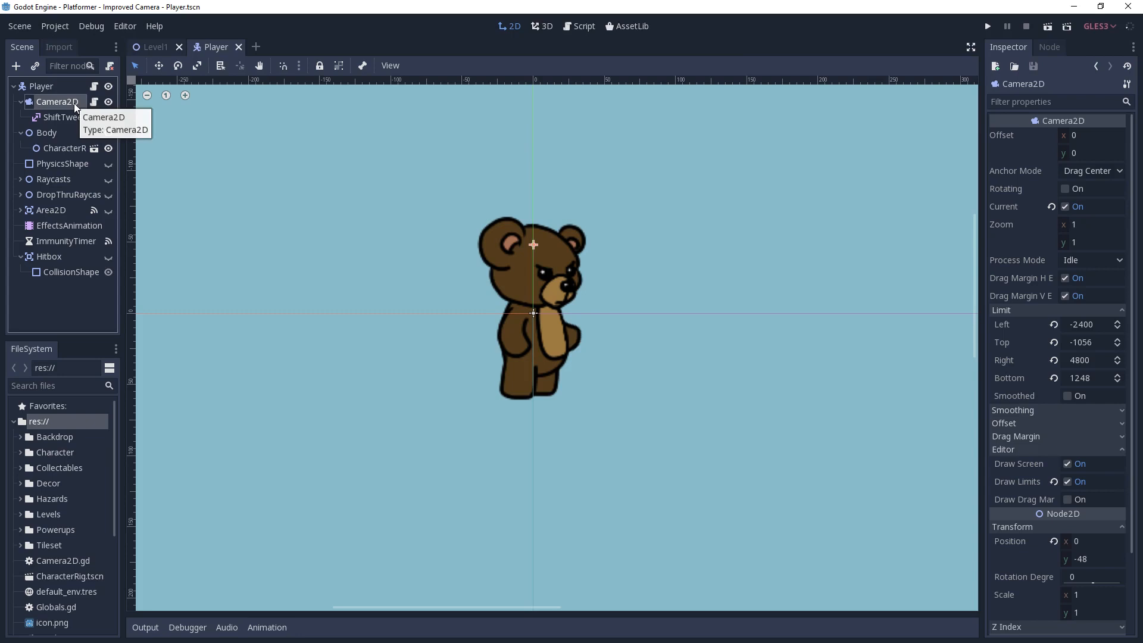
mouse_move(95, 102)
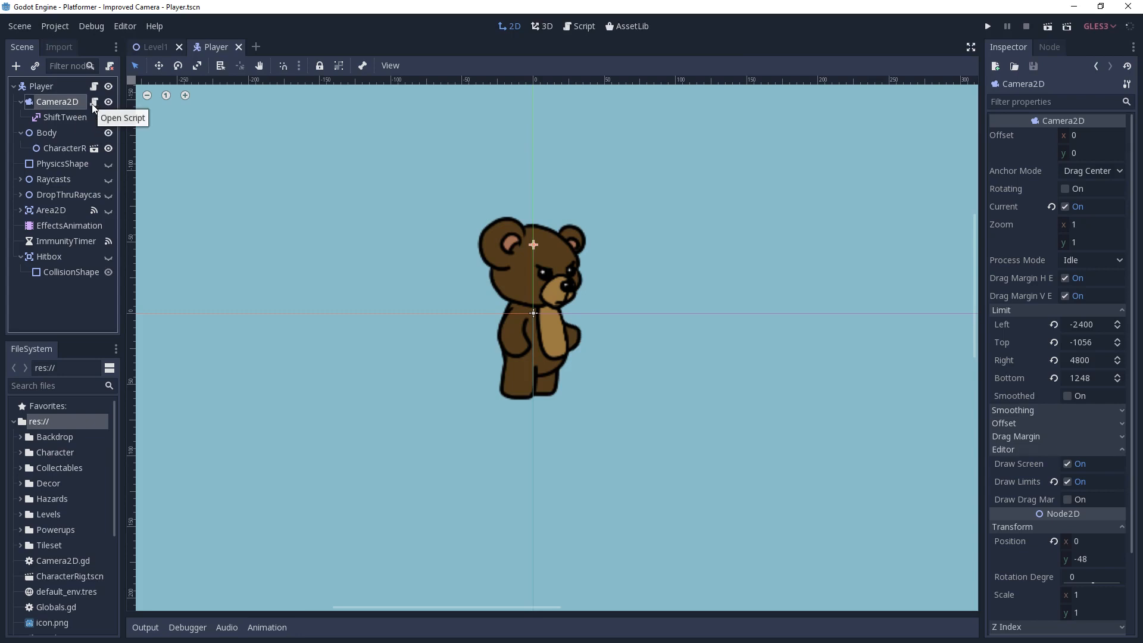
mouse_move(65, 117)
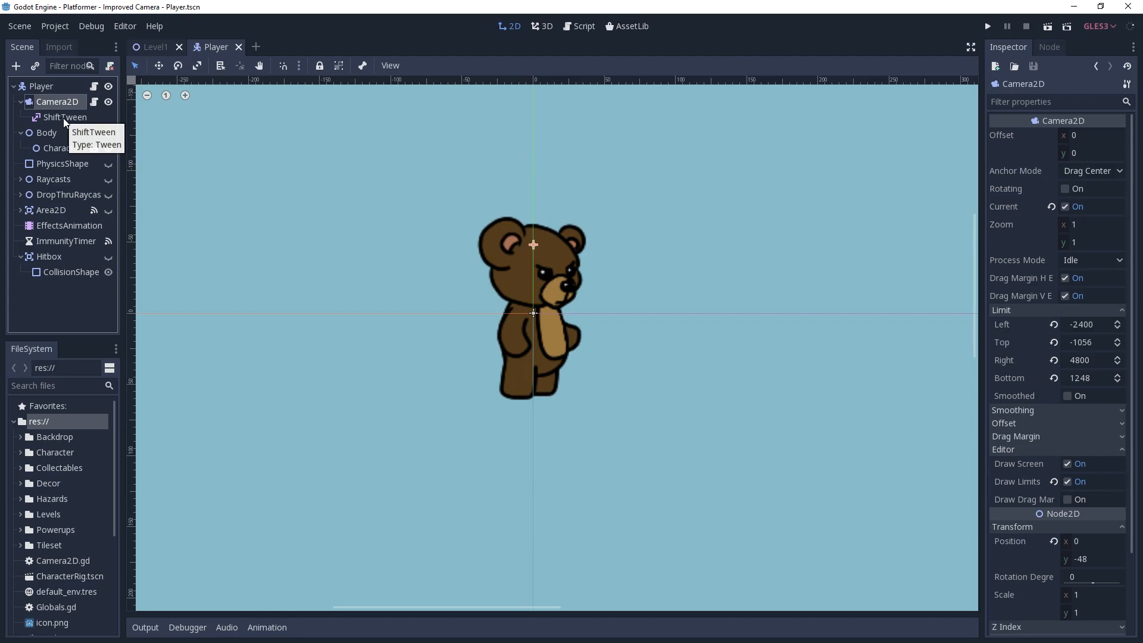
left_click(988, 25)
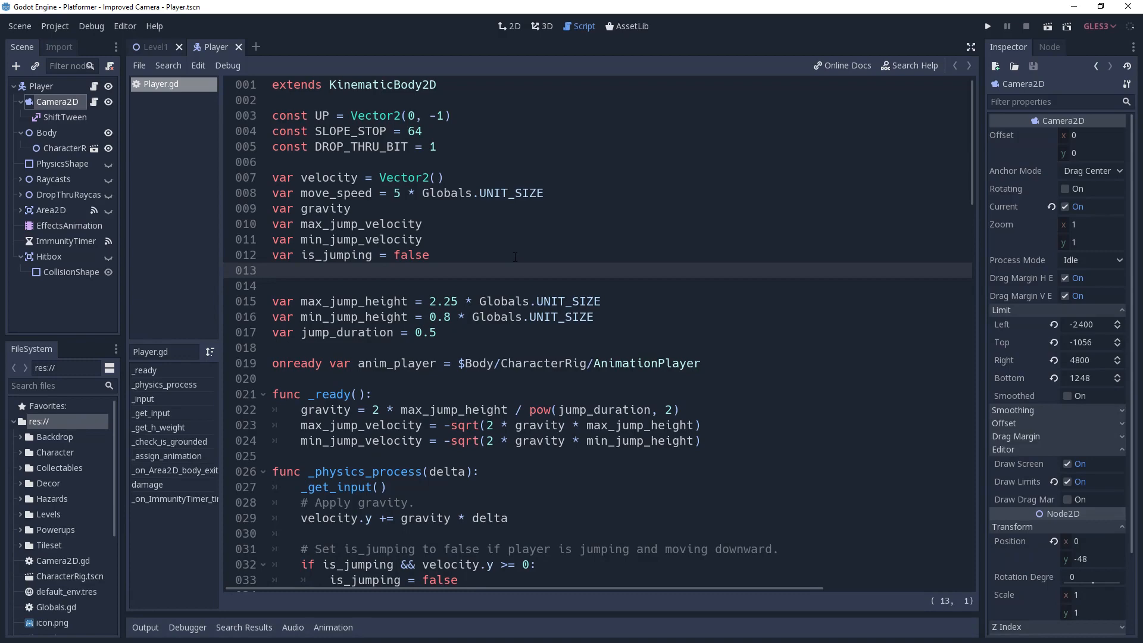
Declare var is_grounded and in _physics_process compare it against was_grounded (null or changed)
type("var is_grounde")
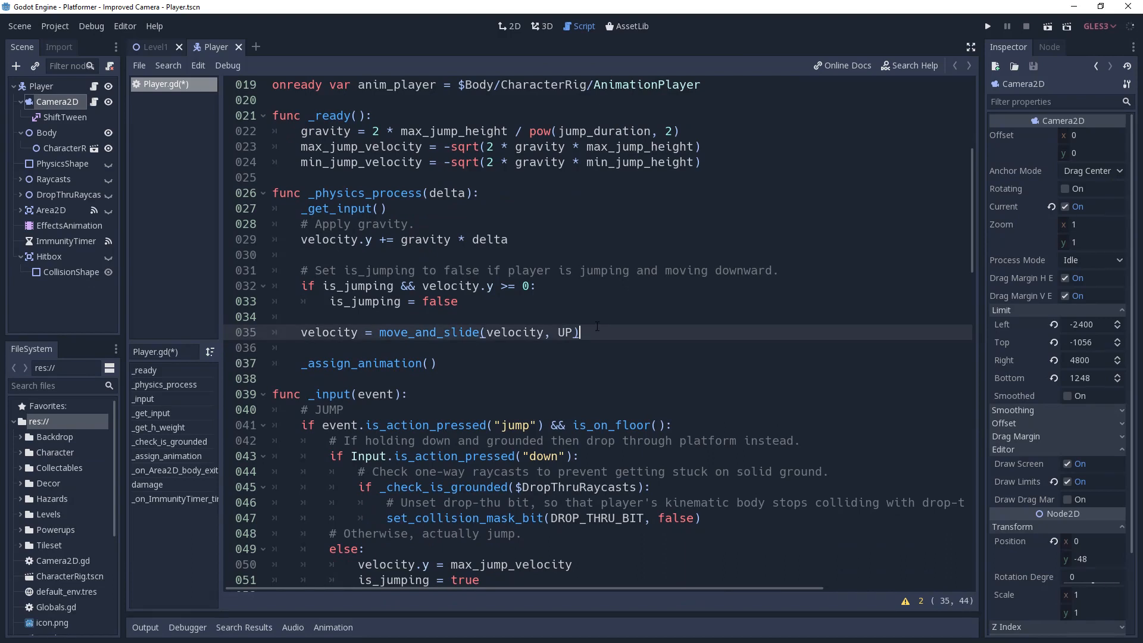
type("var was_grou")
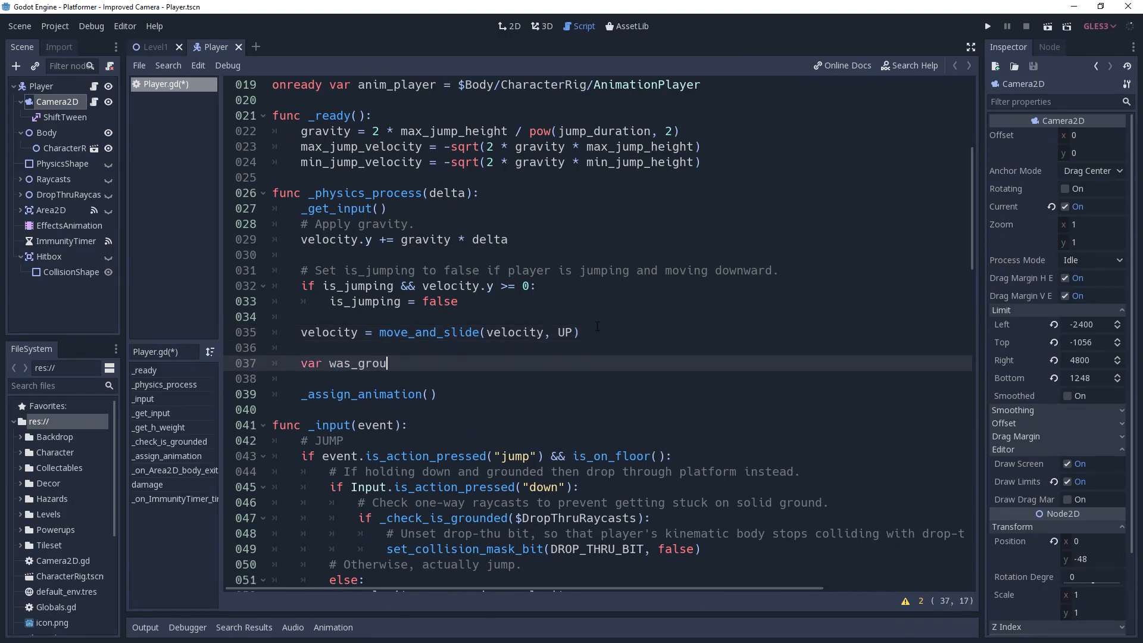
type("nded = is_grounded")
left_click(622, 379)
type("is_grounded = is_on_floor(")
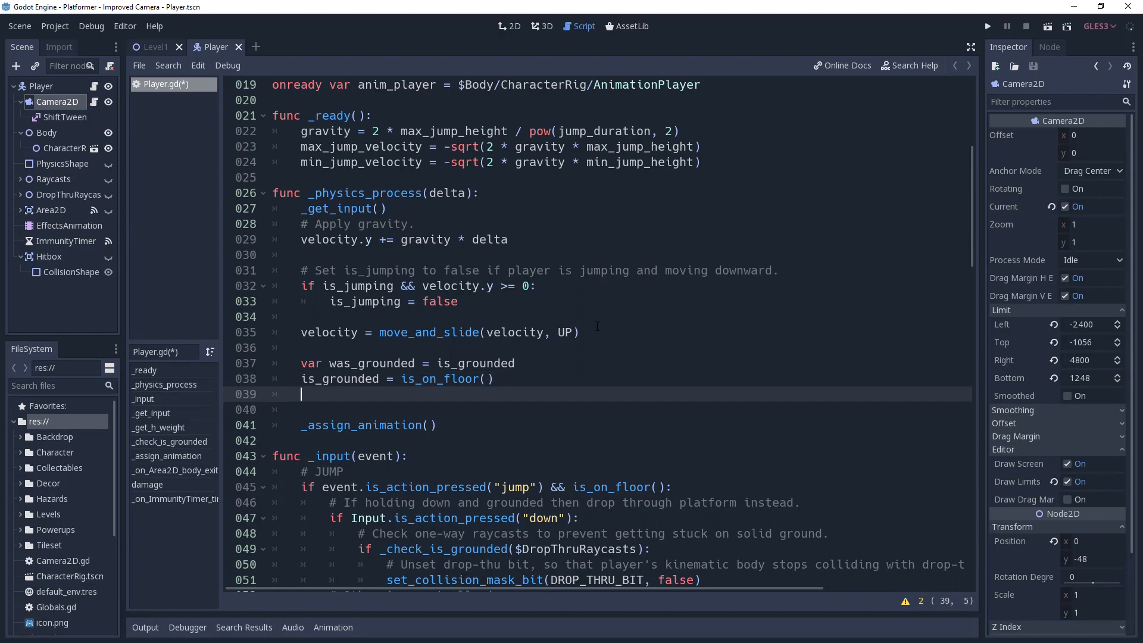
type("if wa")
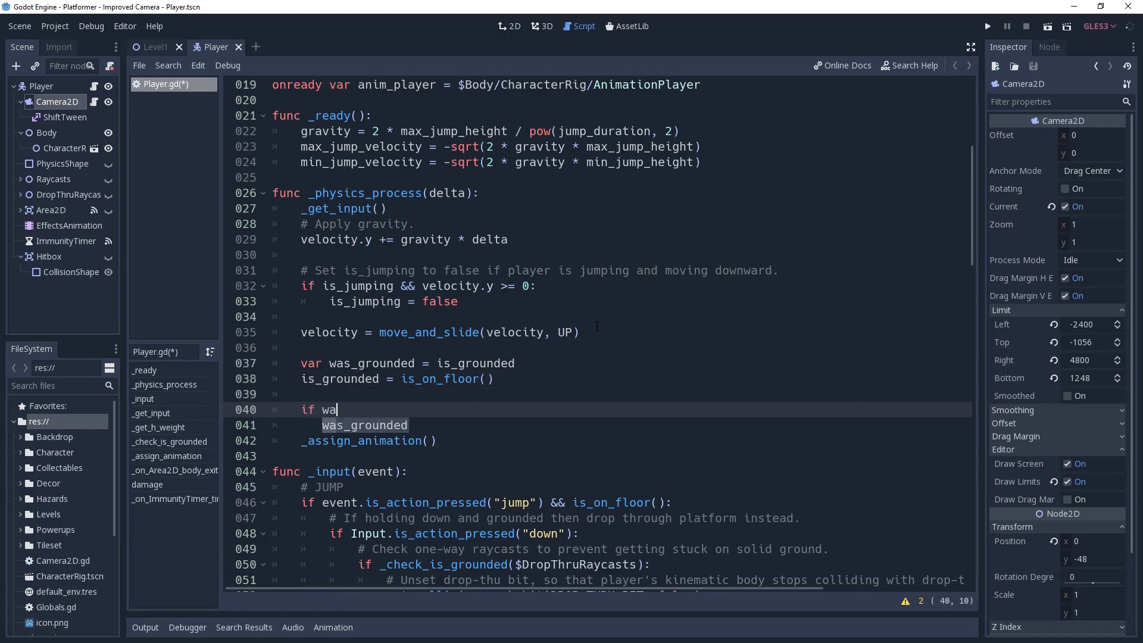
type("s_grounded == nu")
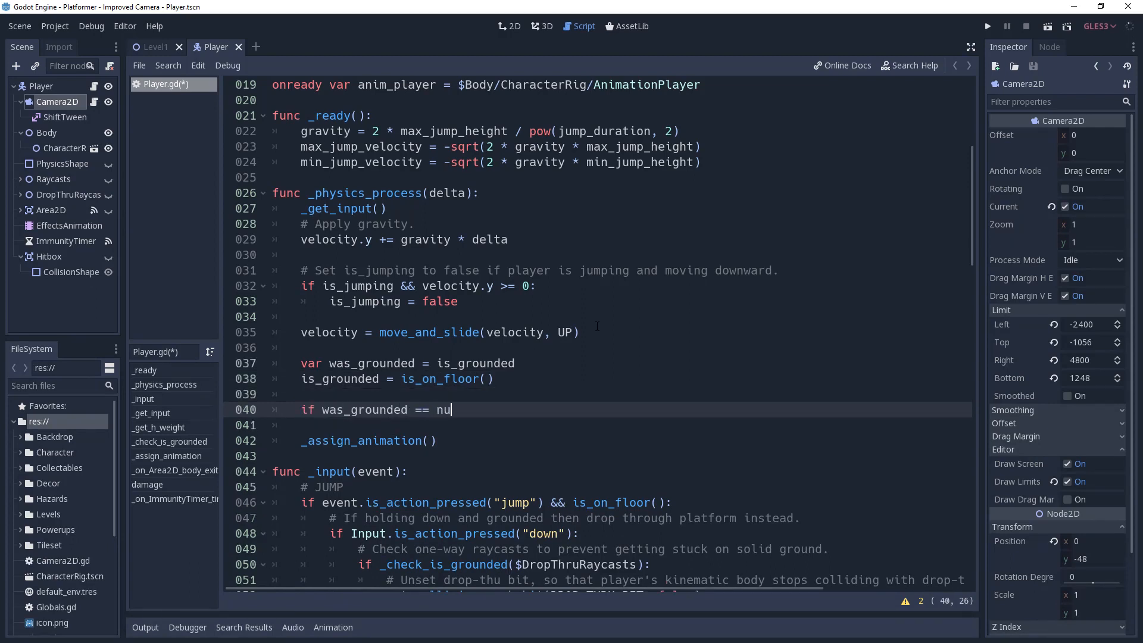
type("ll ||")
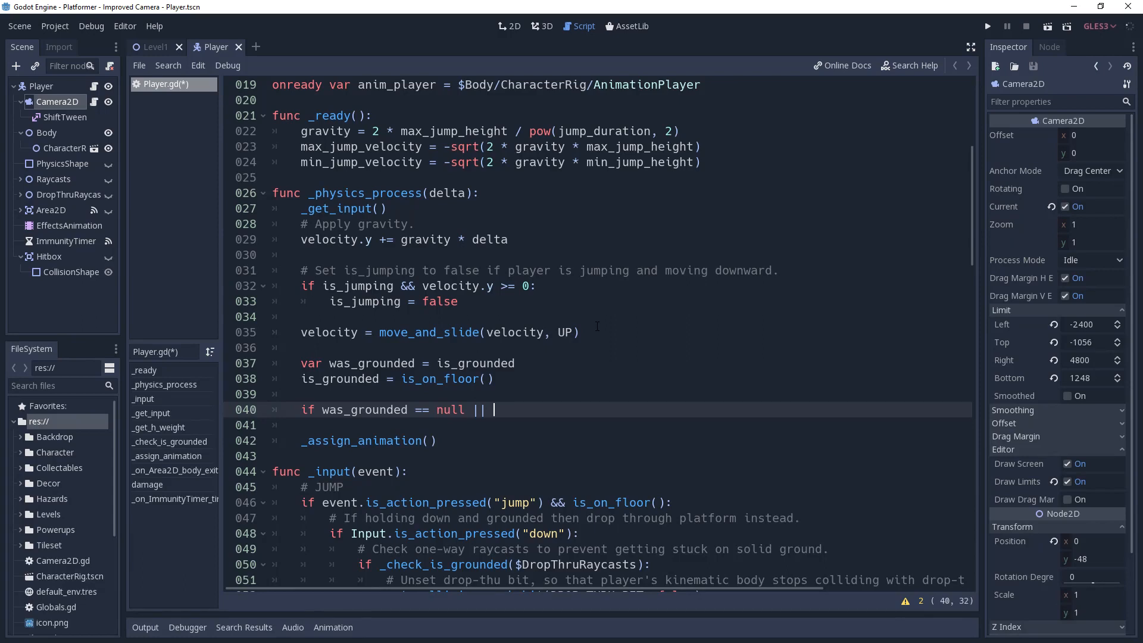
type("is_grounded")
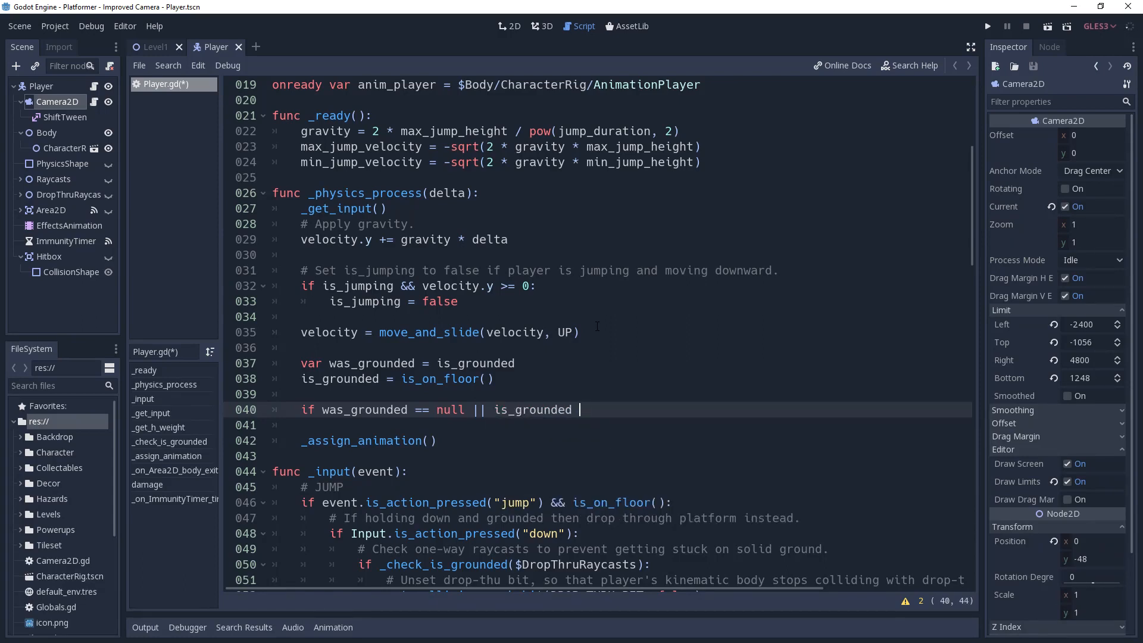
type("!= was_grou")
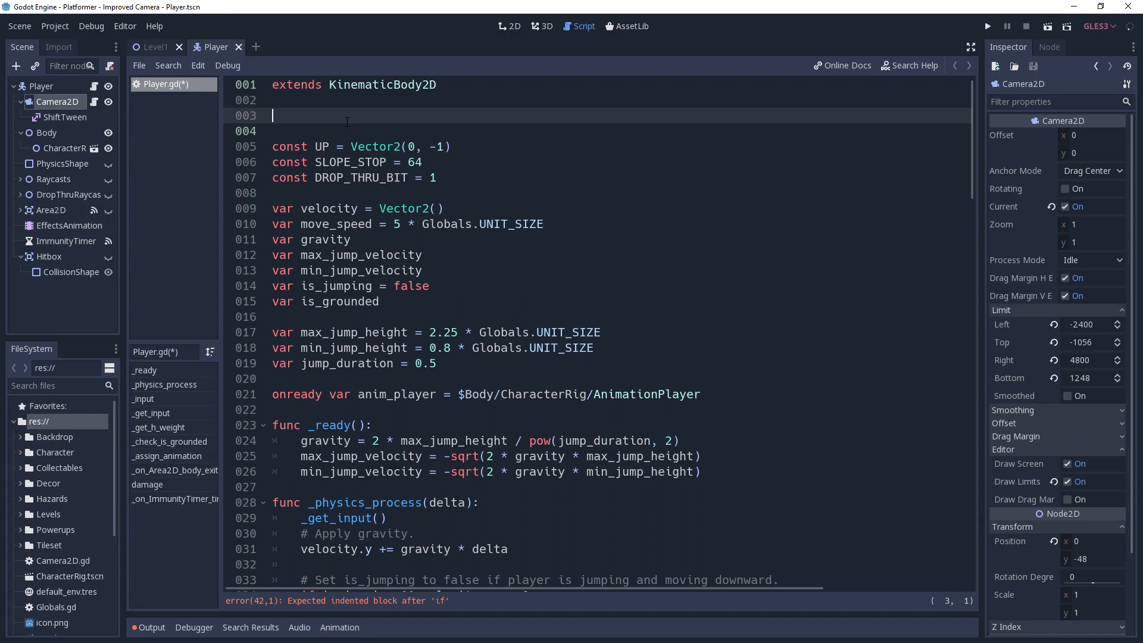
Declare signal grounded_updated(is_grounded) and emit it with is_grounded when the state changes
type("signal")
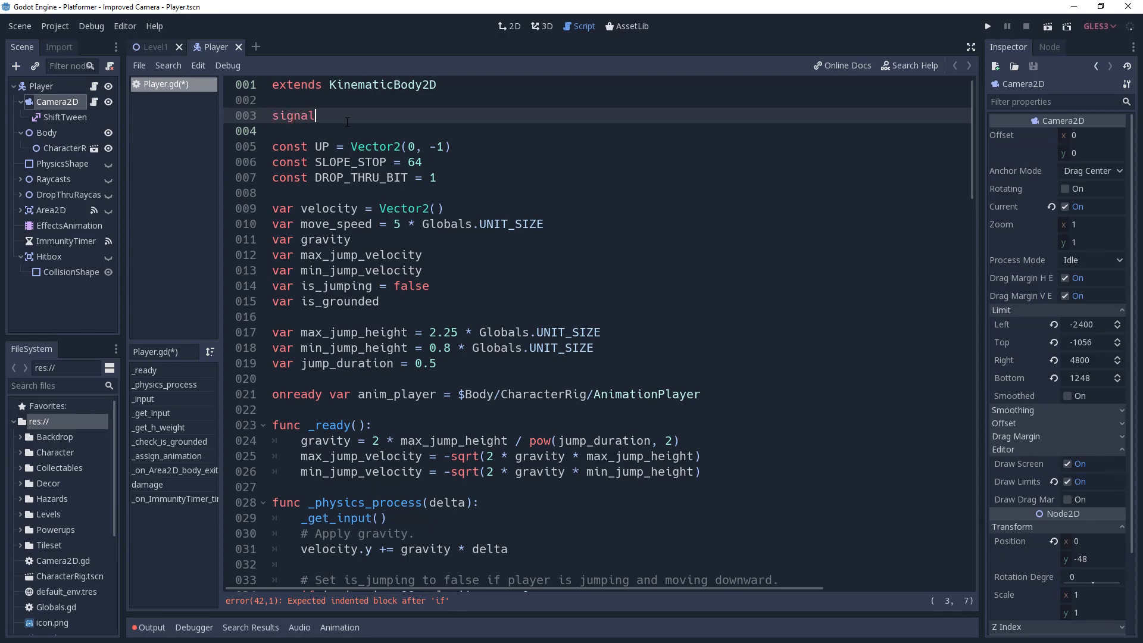
type("grounded_updated")
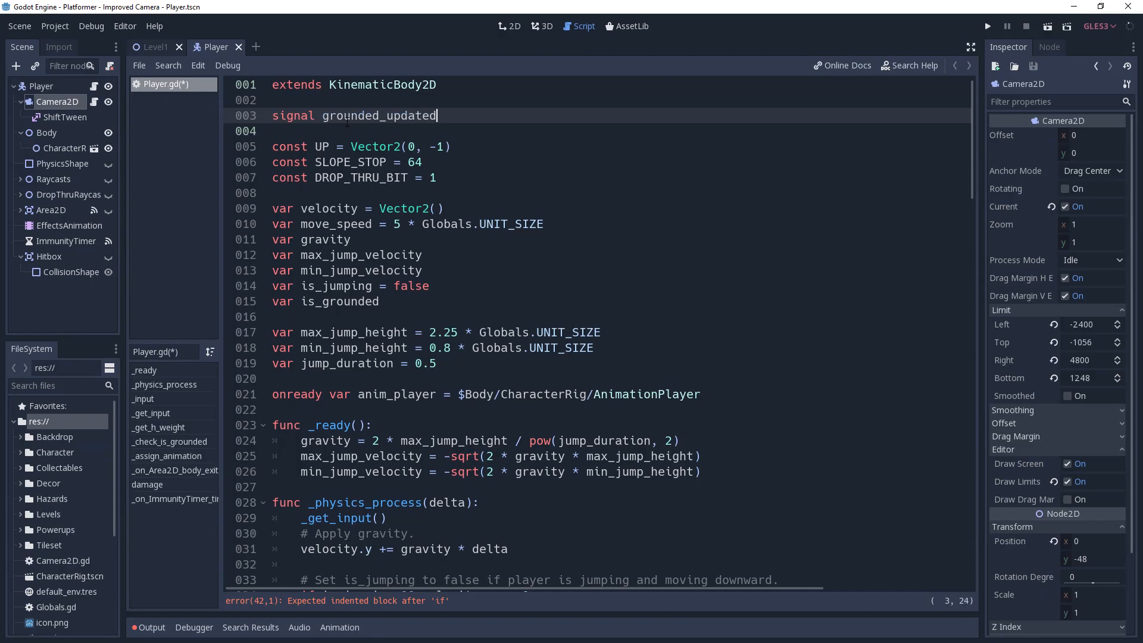
type("(is_grou")
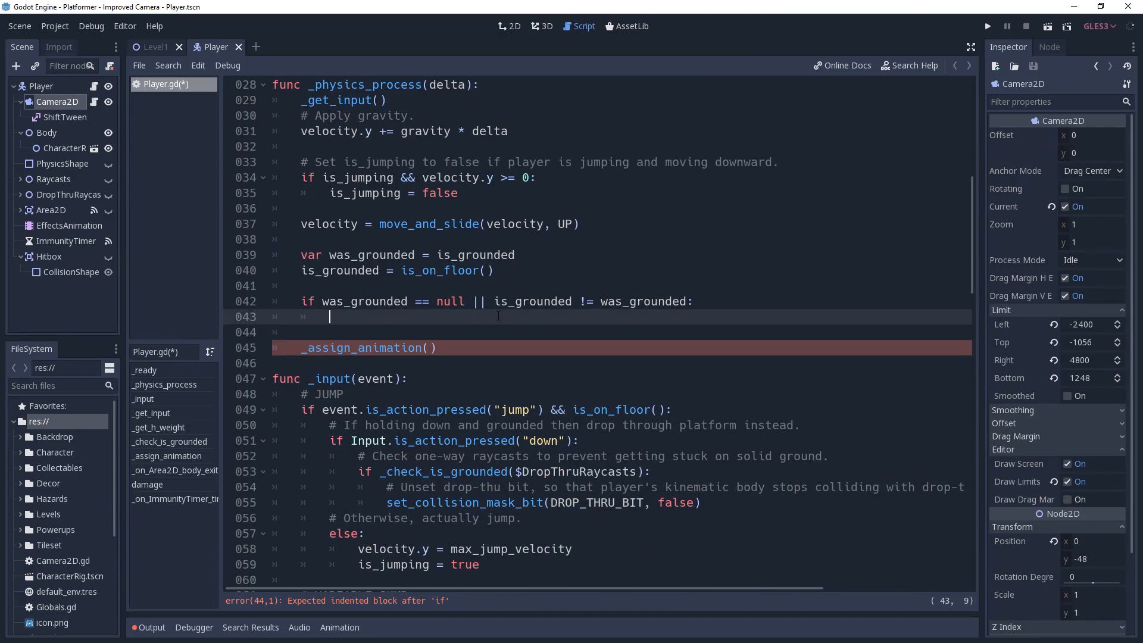
type("emit_signal(")
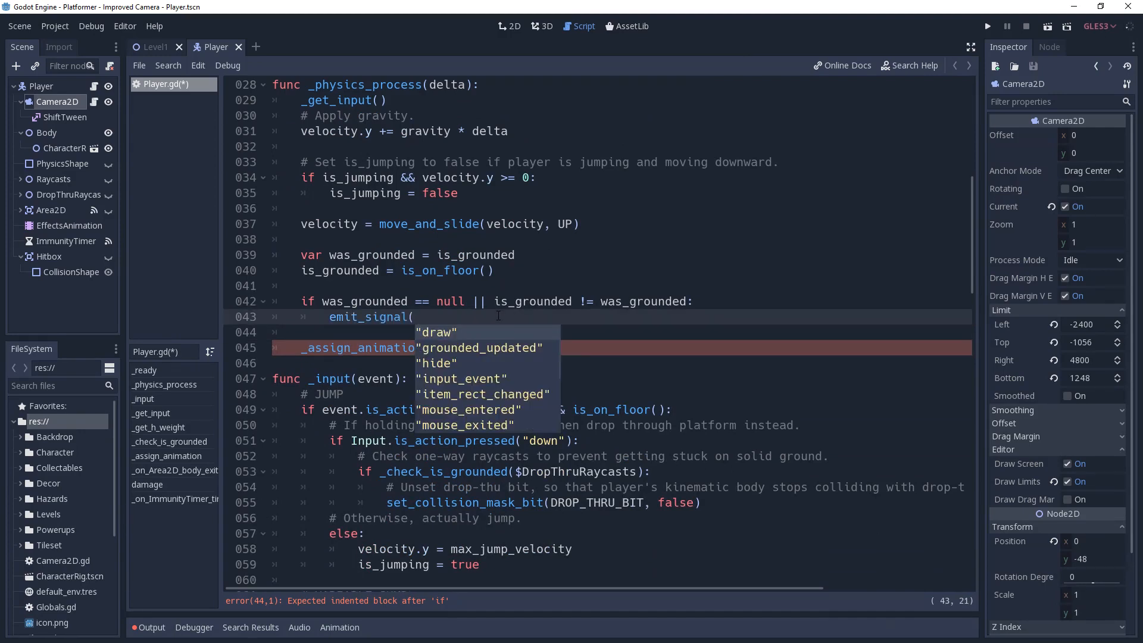
left_click(481, 348)
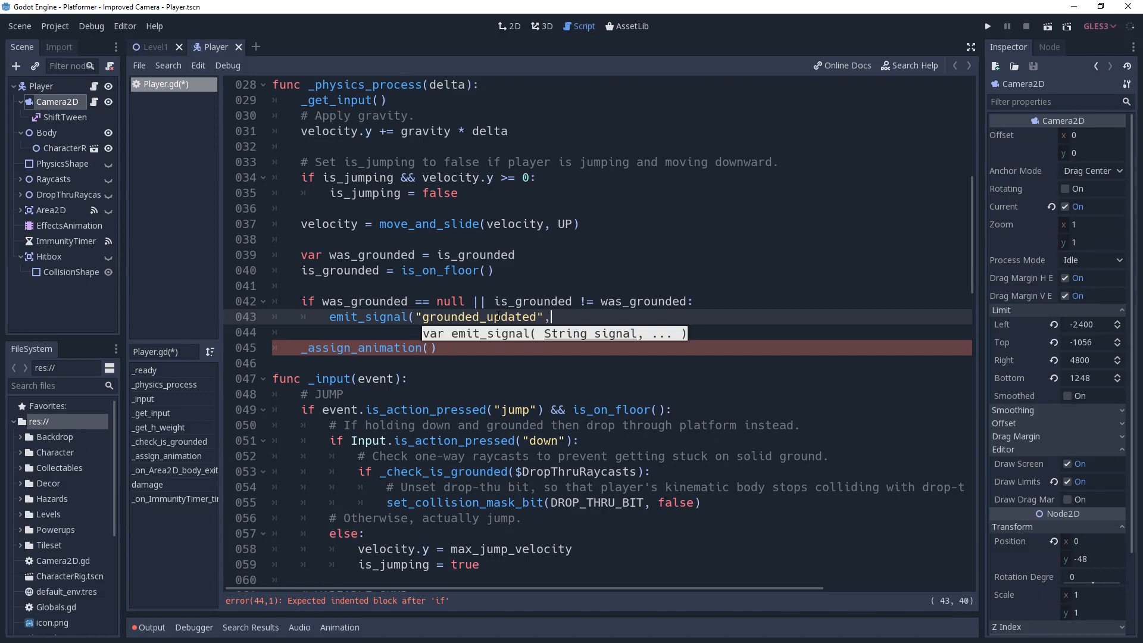
type("is_grounded")
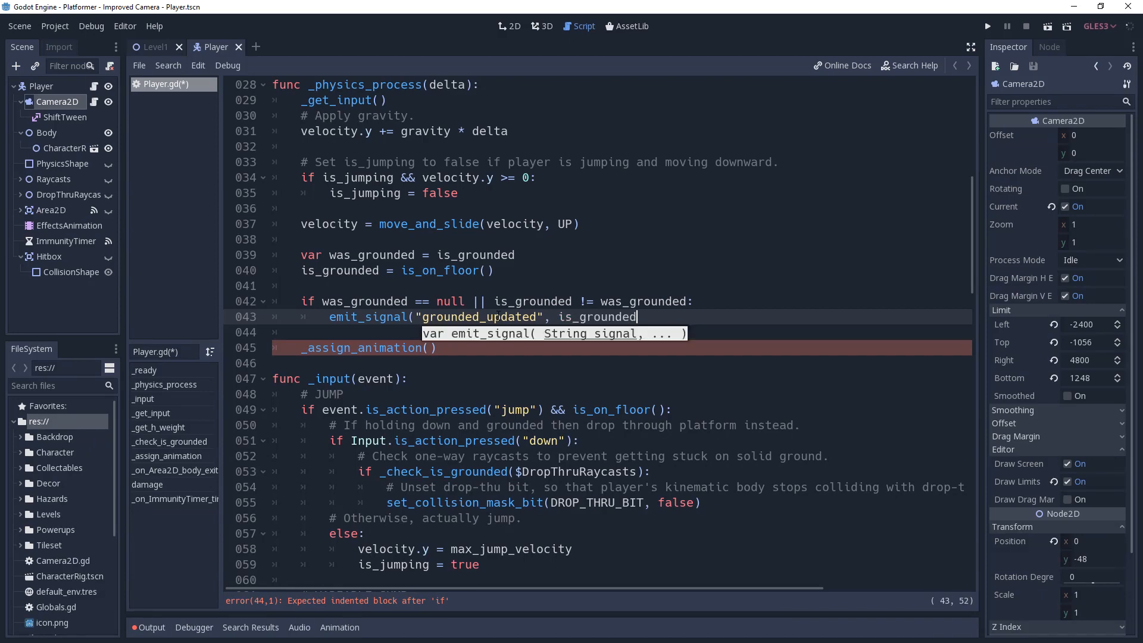
Connect Player's grounded_updated signal to Camera2D as _on_Player_grounded_updated
left_click(509, 26)
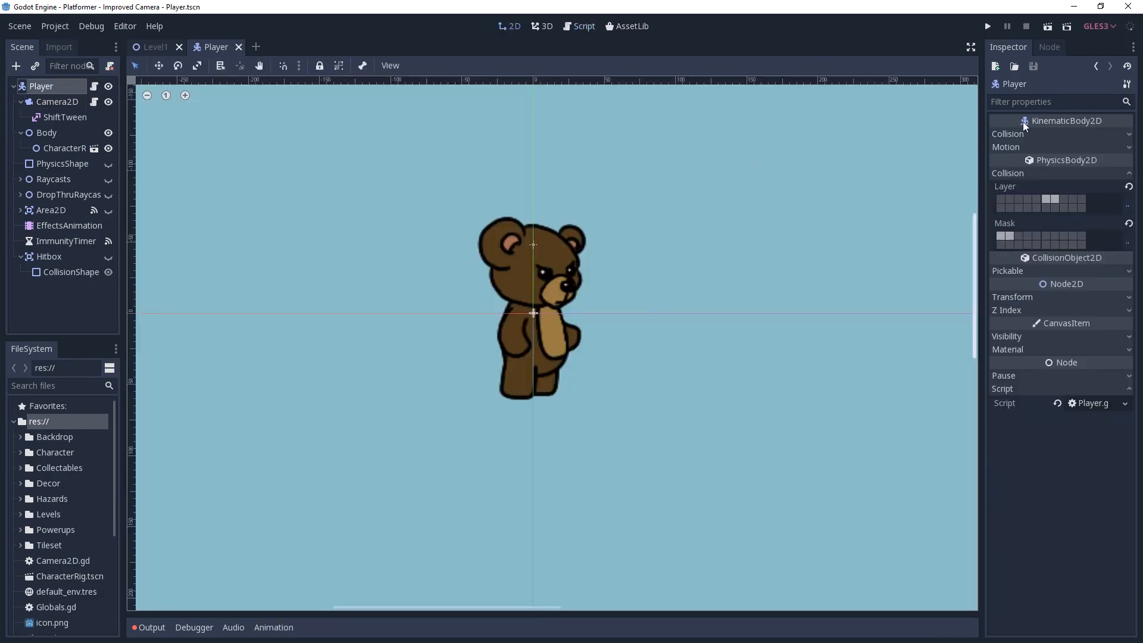
left_click(1048, 46)
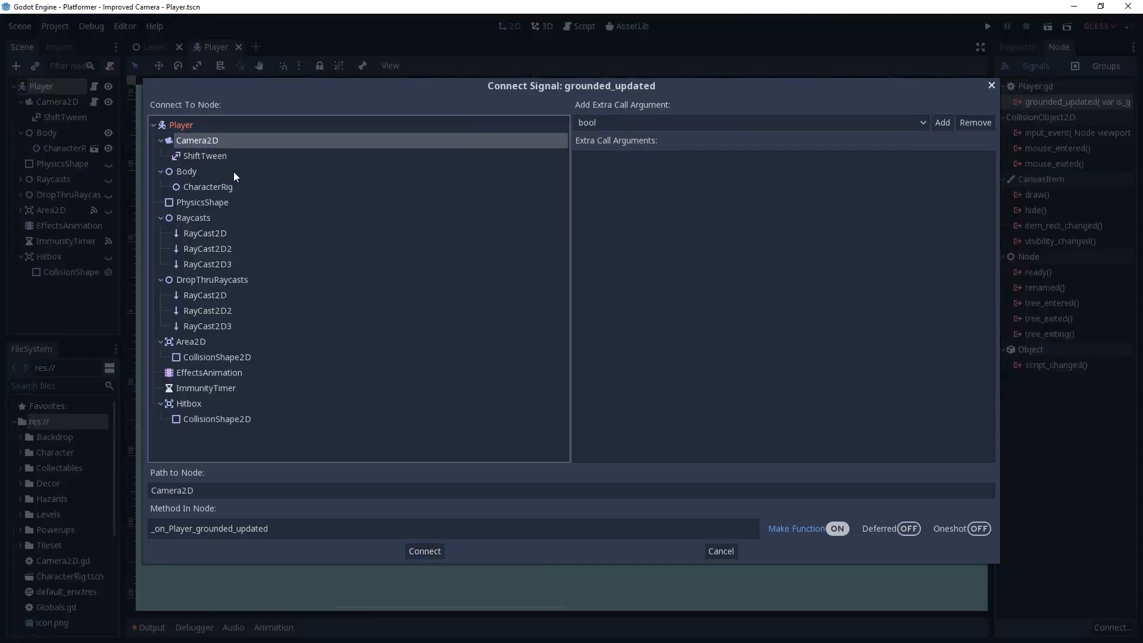
left_click(424, 551)
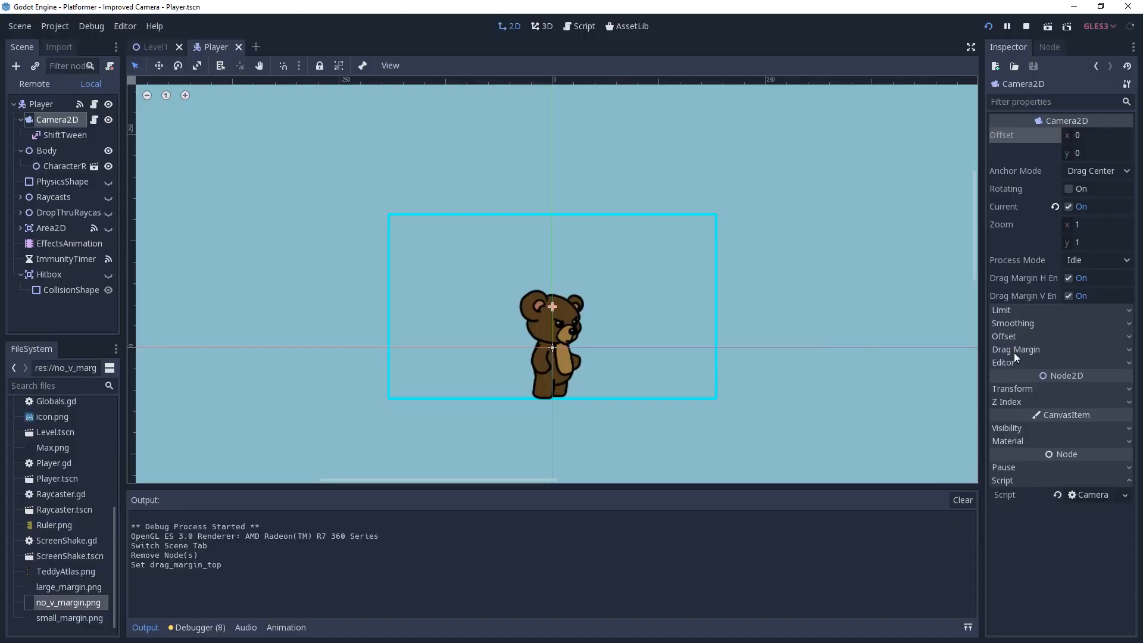
Set a drag margin to 0.75 and write drag_margin_v_enabled = !is_grounded in the handler, then run
left_click(1016, 349)
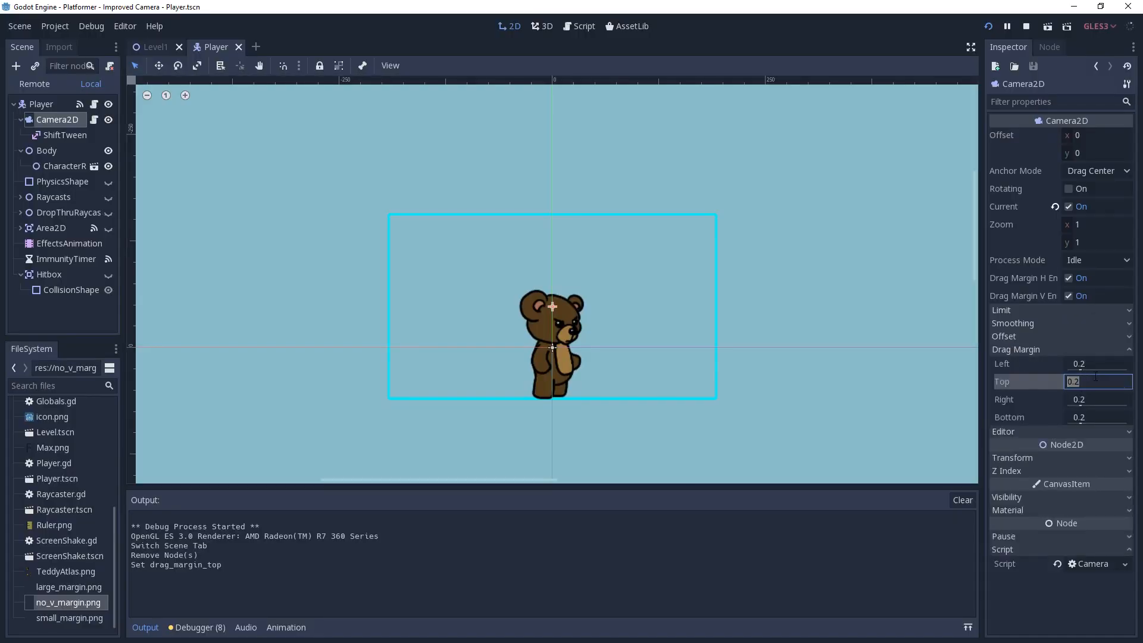
type("0.75")
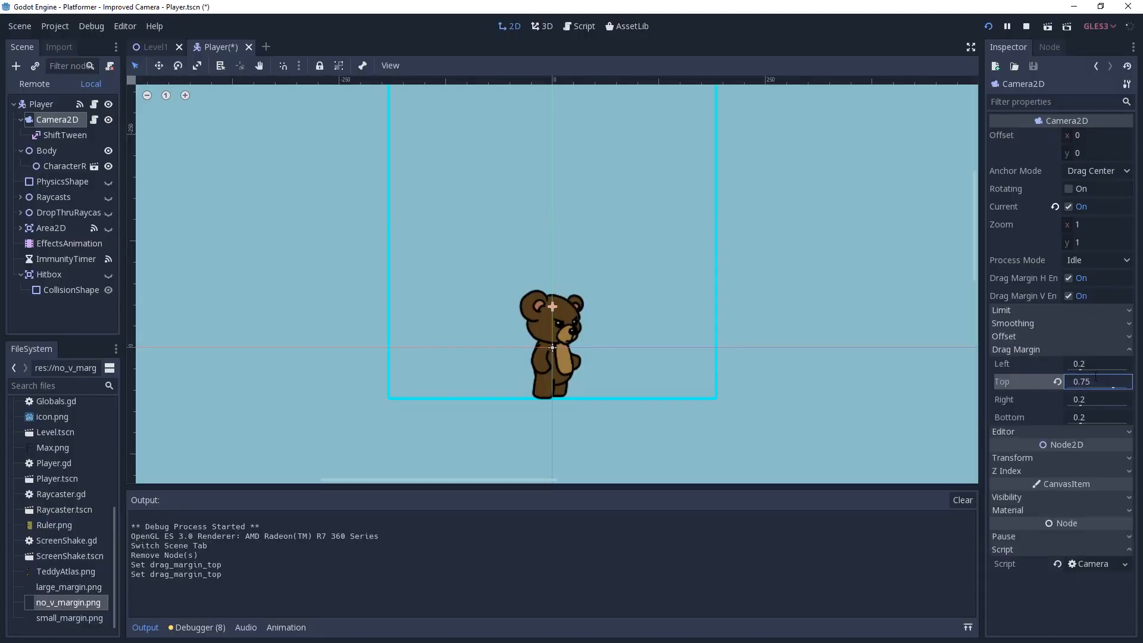
left_click(579, 25)
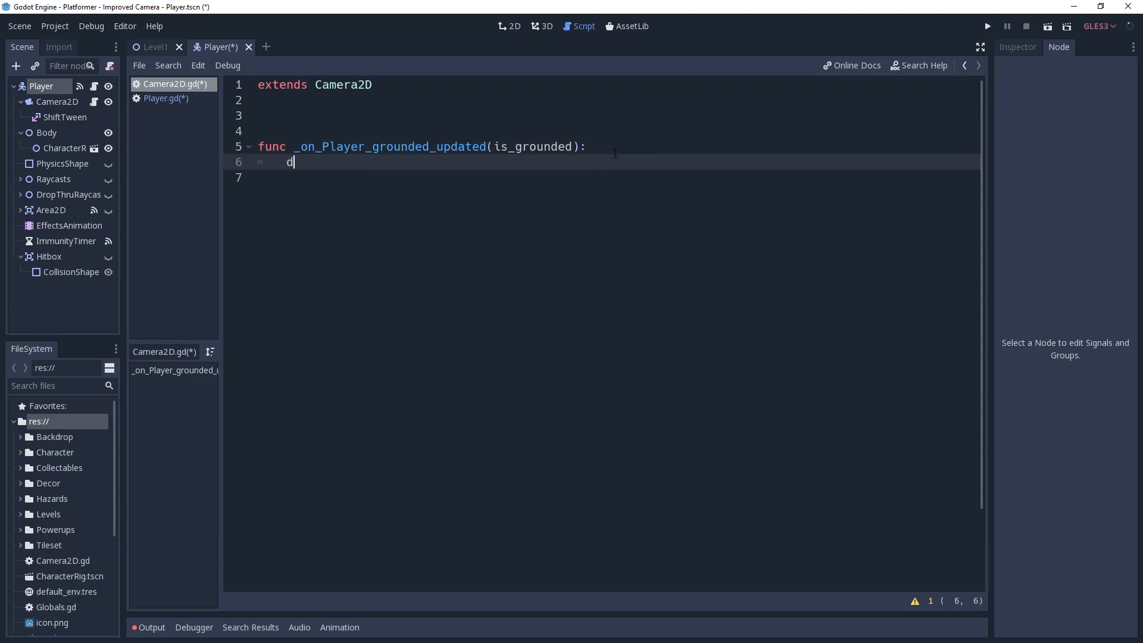
type("rag_margin_v_enabled")
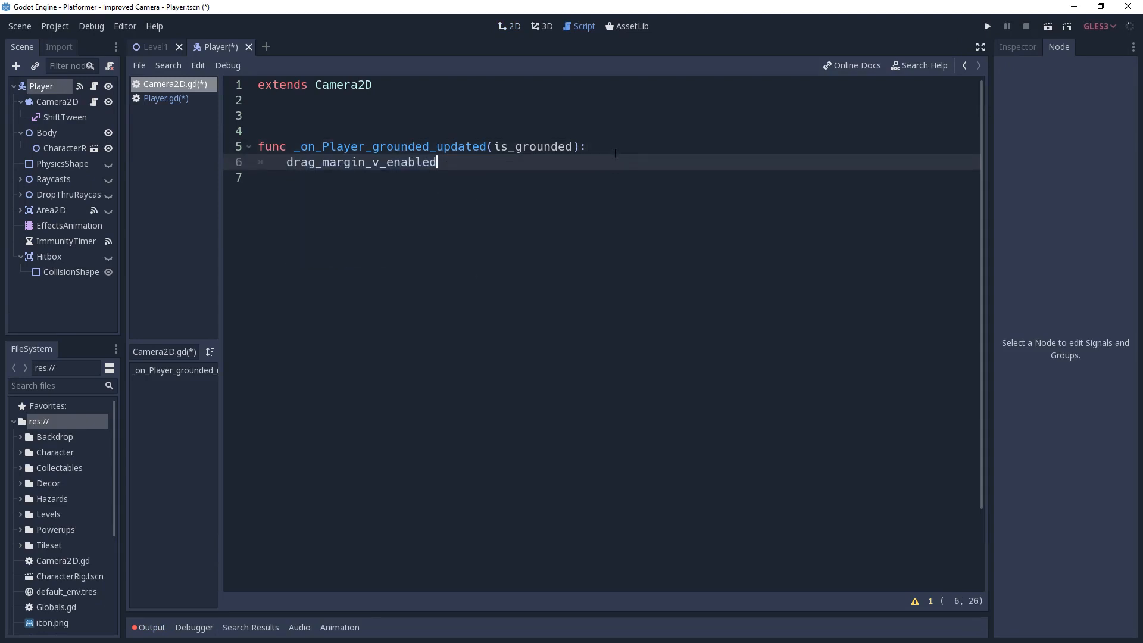
type("= !is_g")
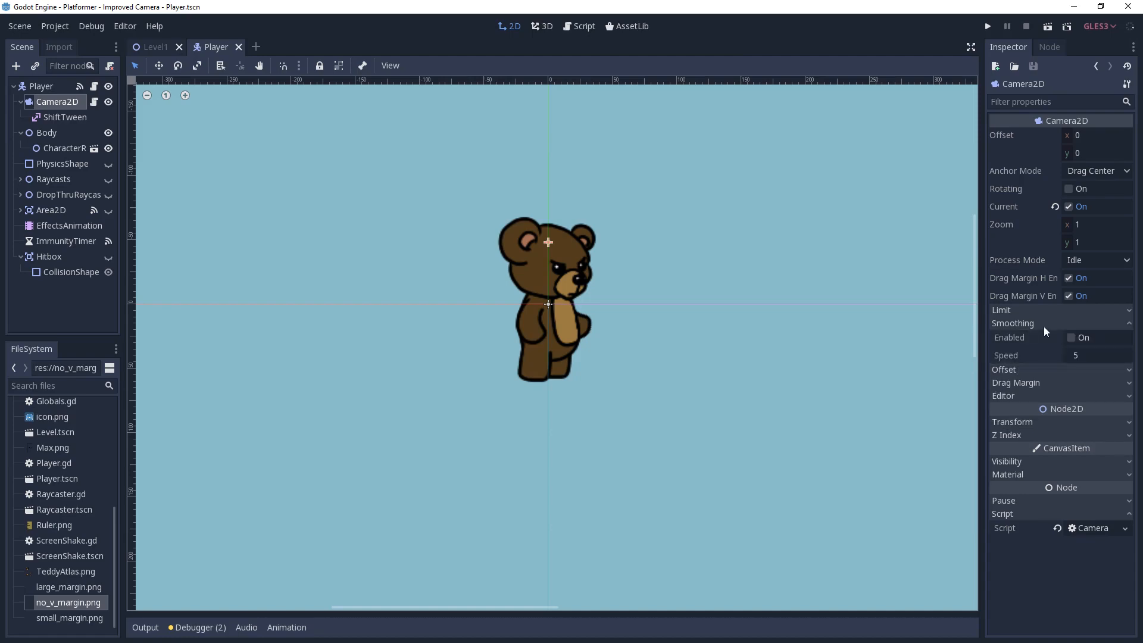
left_click(987, 25)
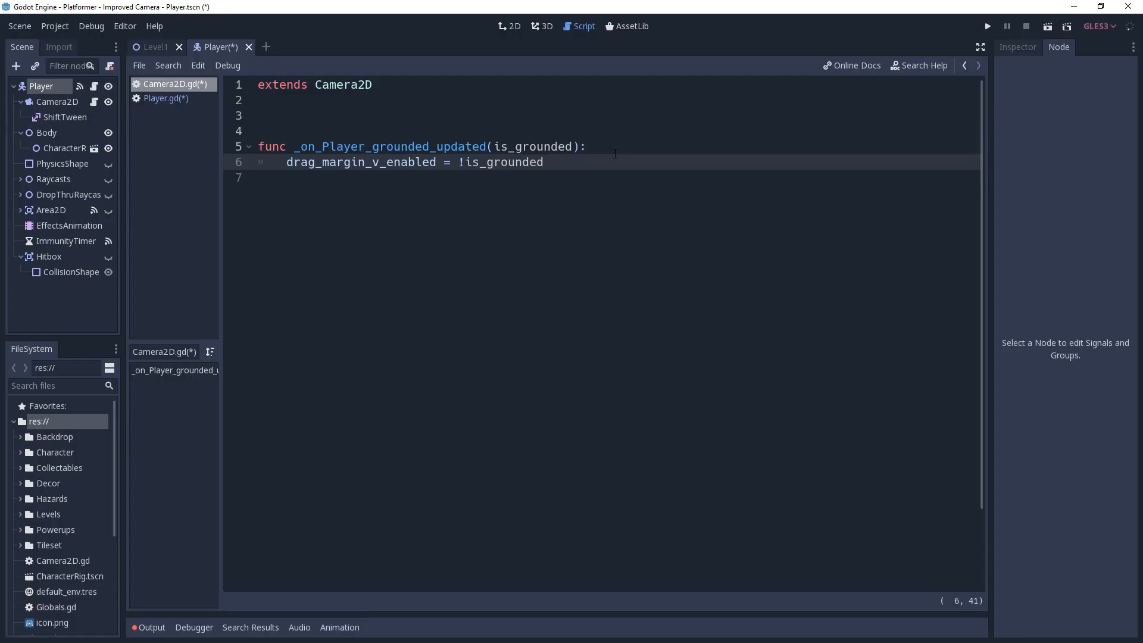
Add onready var prev_camera_pos = get_camera_position() to Camera2D.gd
left_click(543, 162)
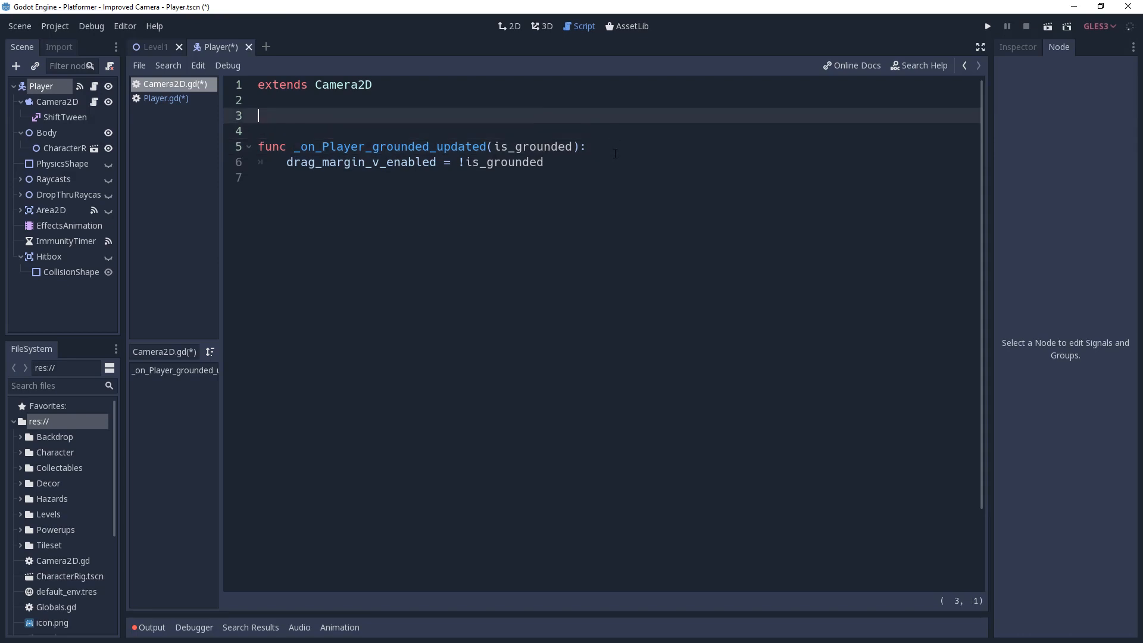
type("onready var")
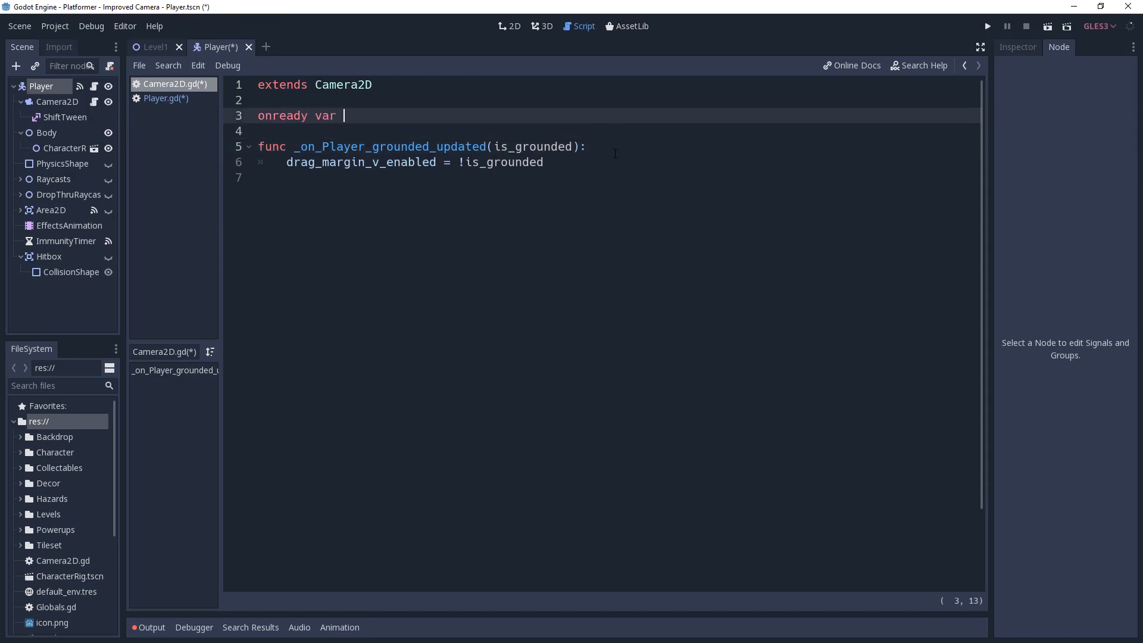
type("prev_camera")
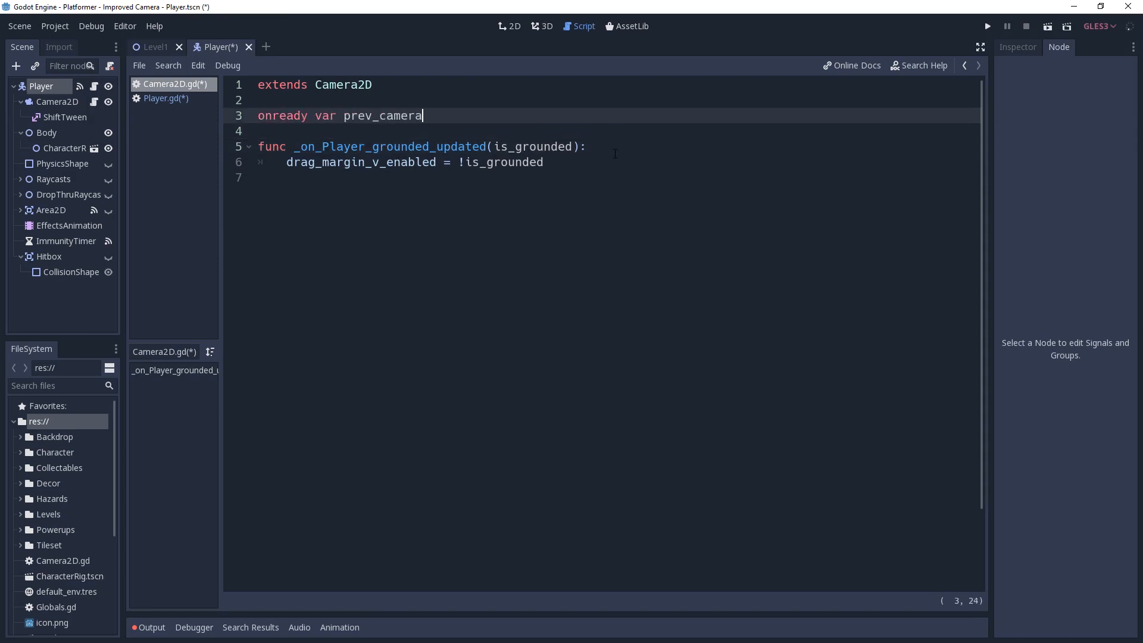
type("_pos = get_")
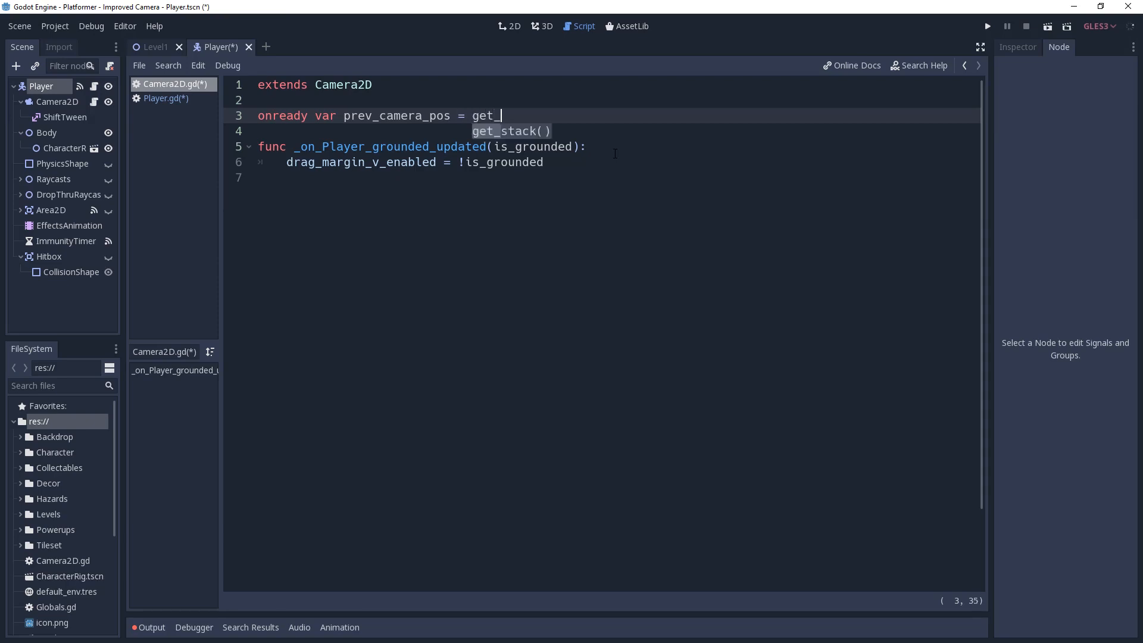
type("camera_")
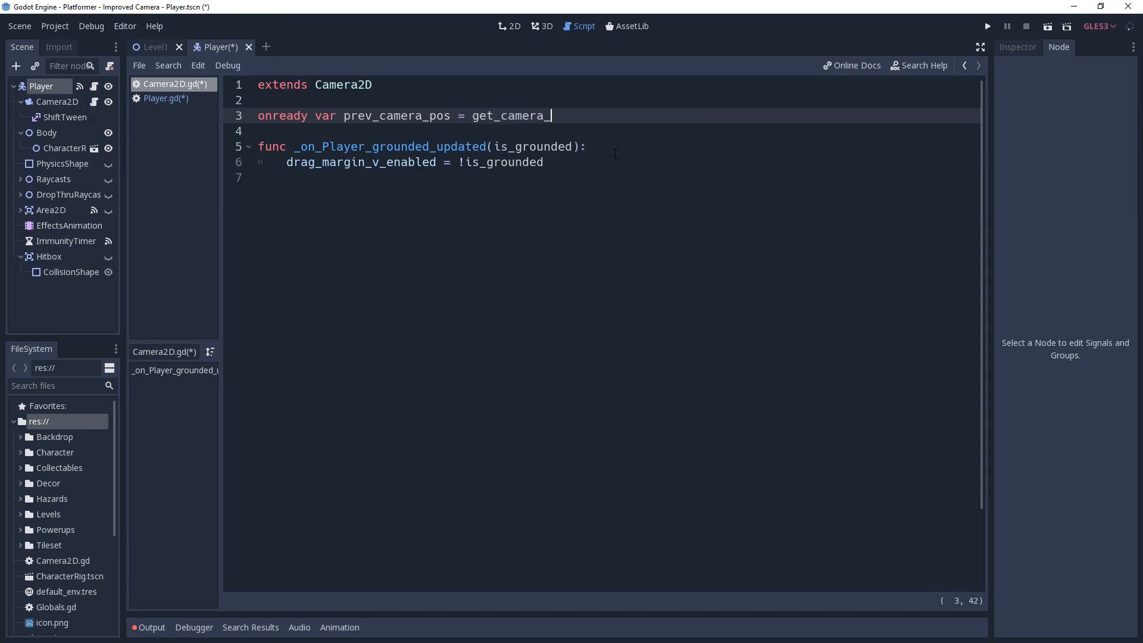
type("position()")
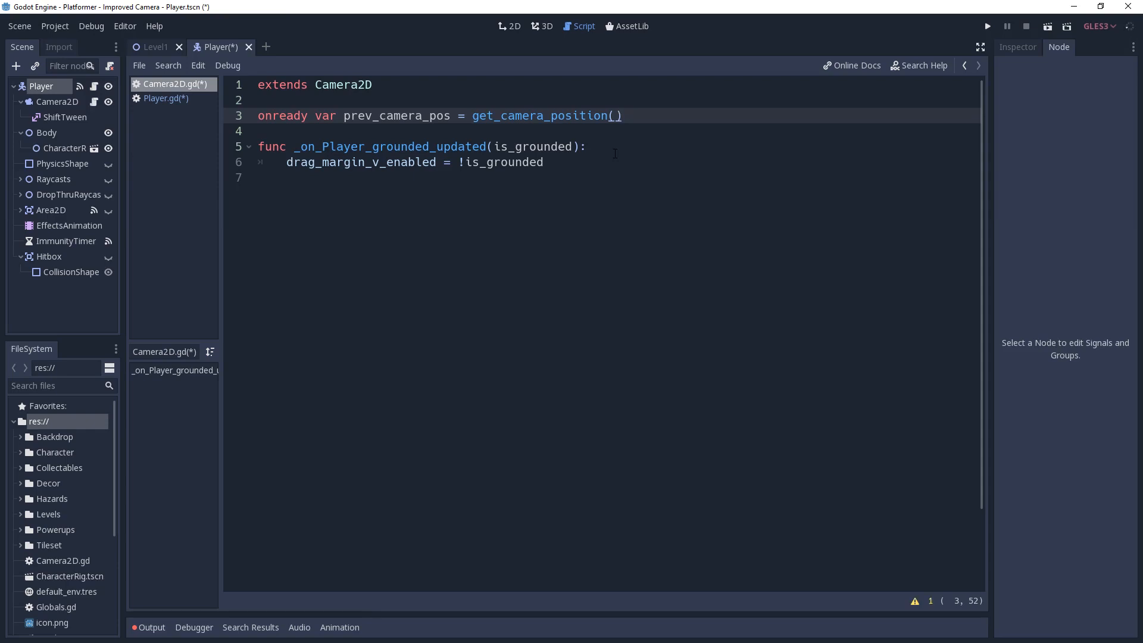
left_click(988, 26)
type("func _process(delta):")
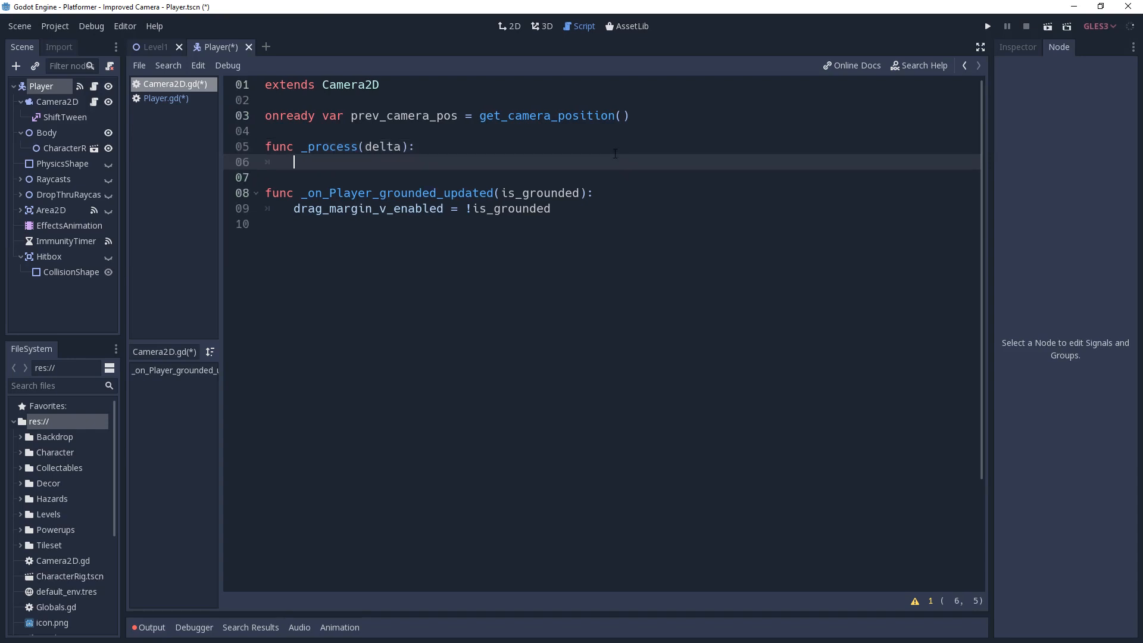
In _process call _check_facing() and store prev_camera_pos = get_camera_position(), then start func _check_facing()
type("prev_camera_pos")
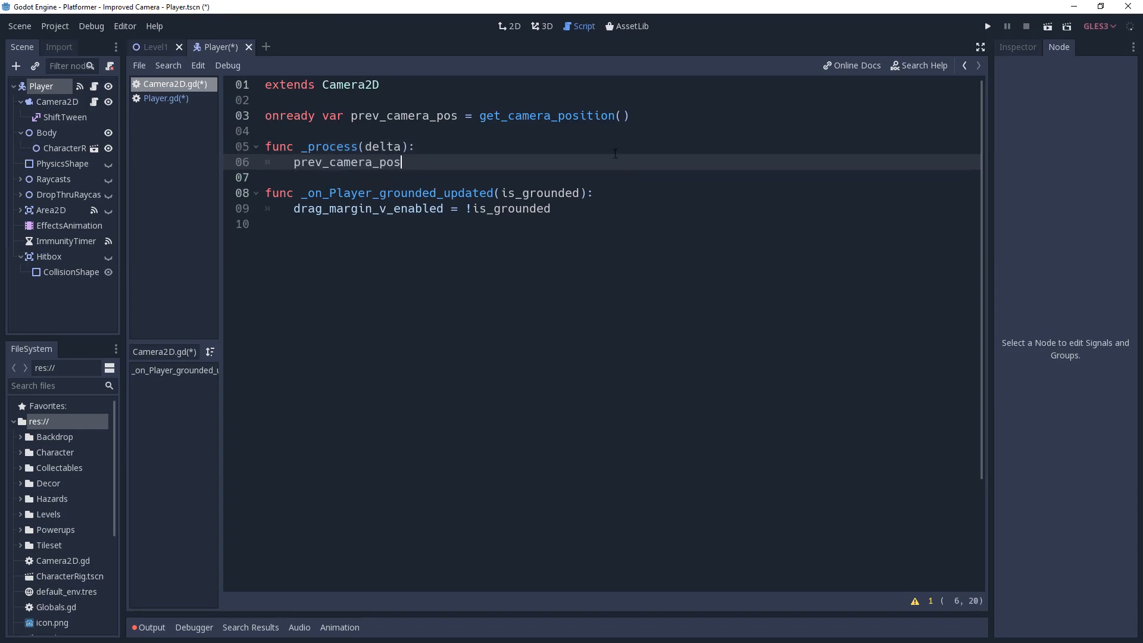
type("= get_camera_position(")
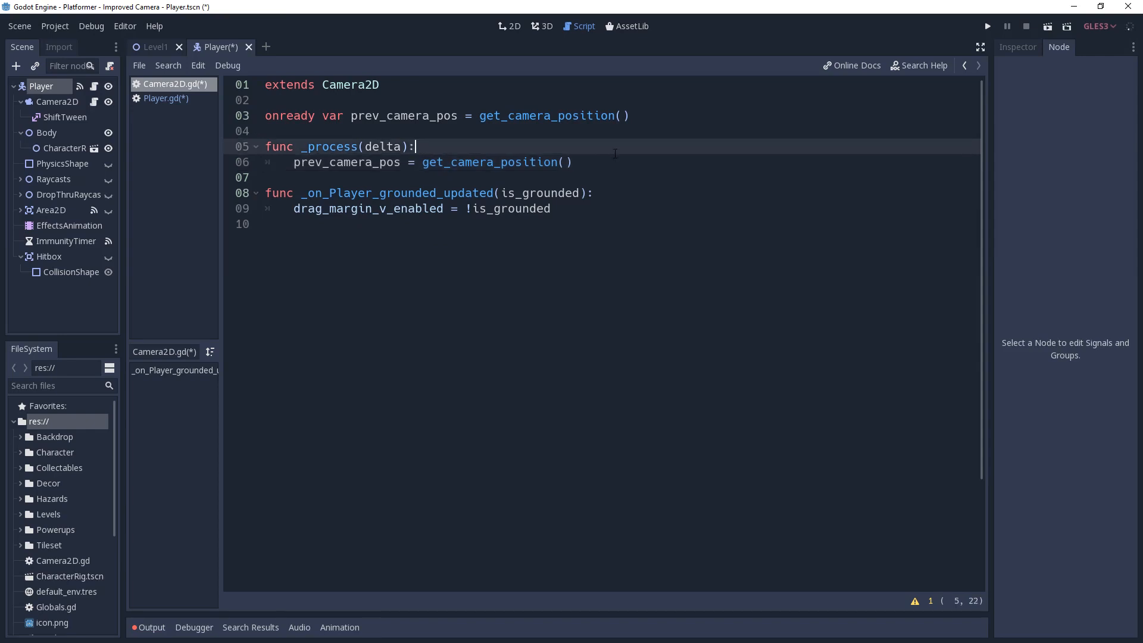
type("_check_fa")
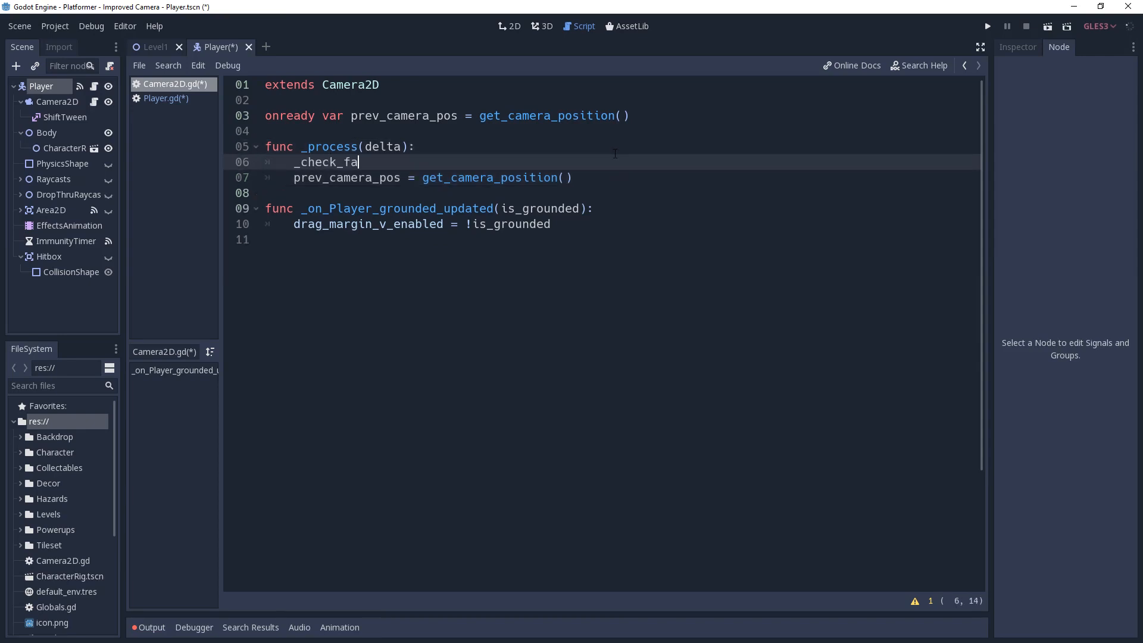
type("cing()")
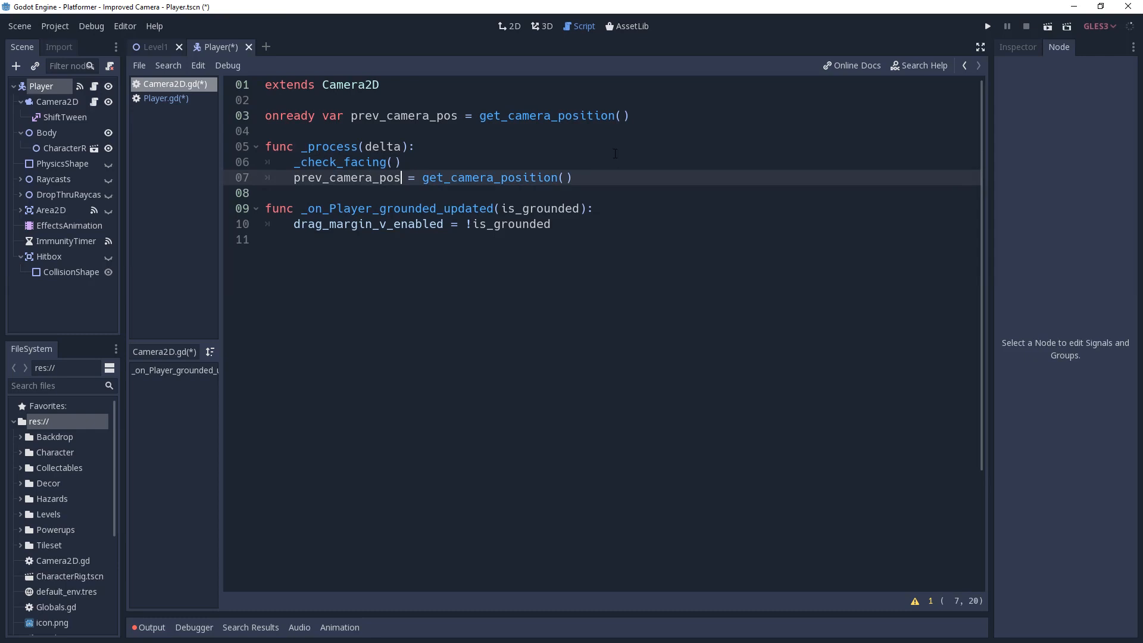
type("func _chec")
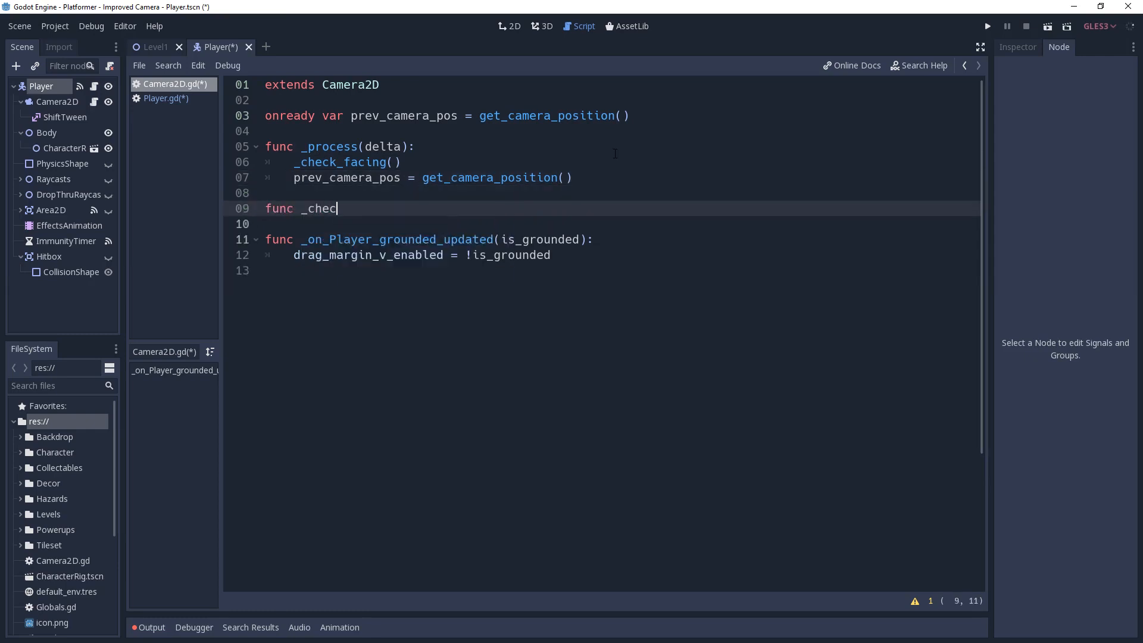
type("k_facing()")
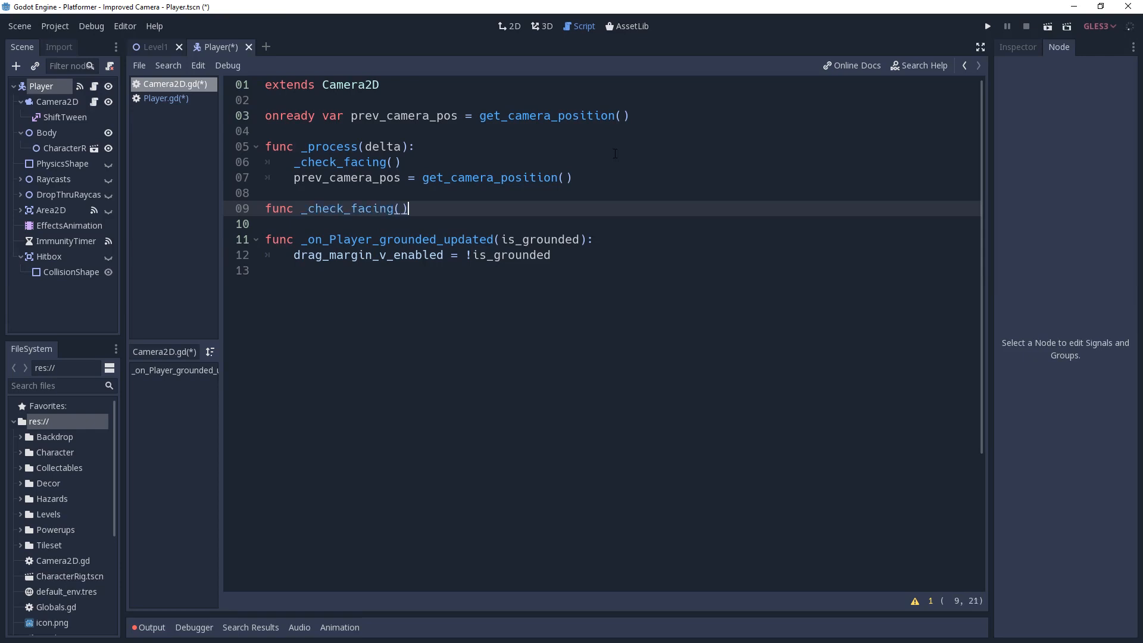
key("Return")
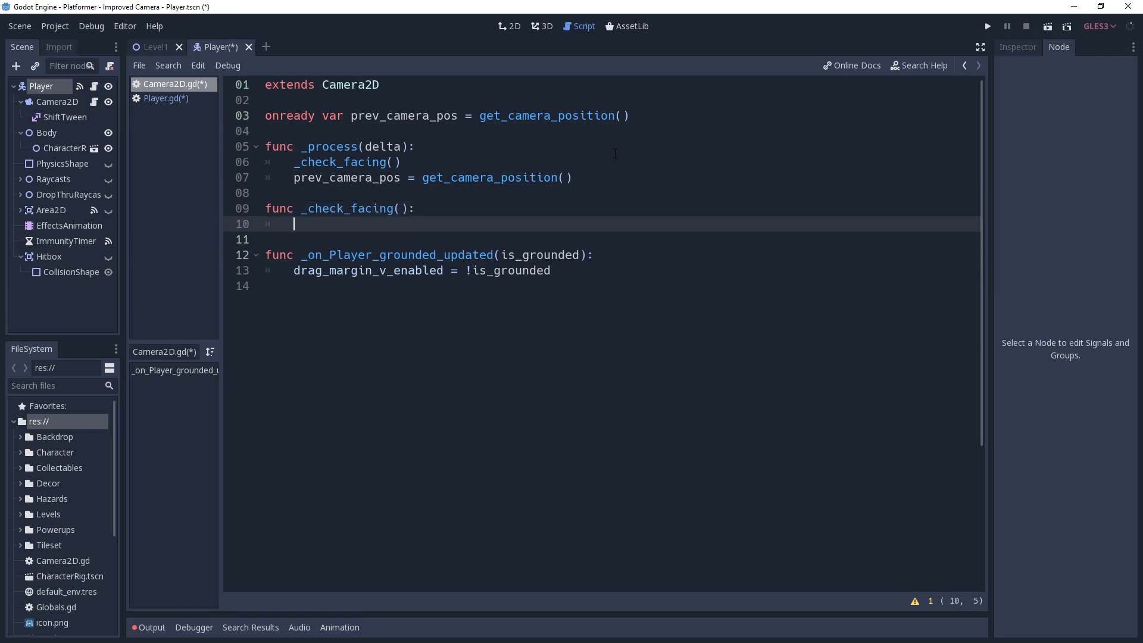
Compute new_facing from sign of the x delta, add var facing = 0, and update facing when it changes
type("var new_fa")
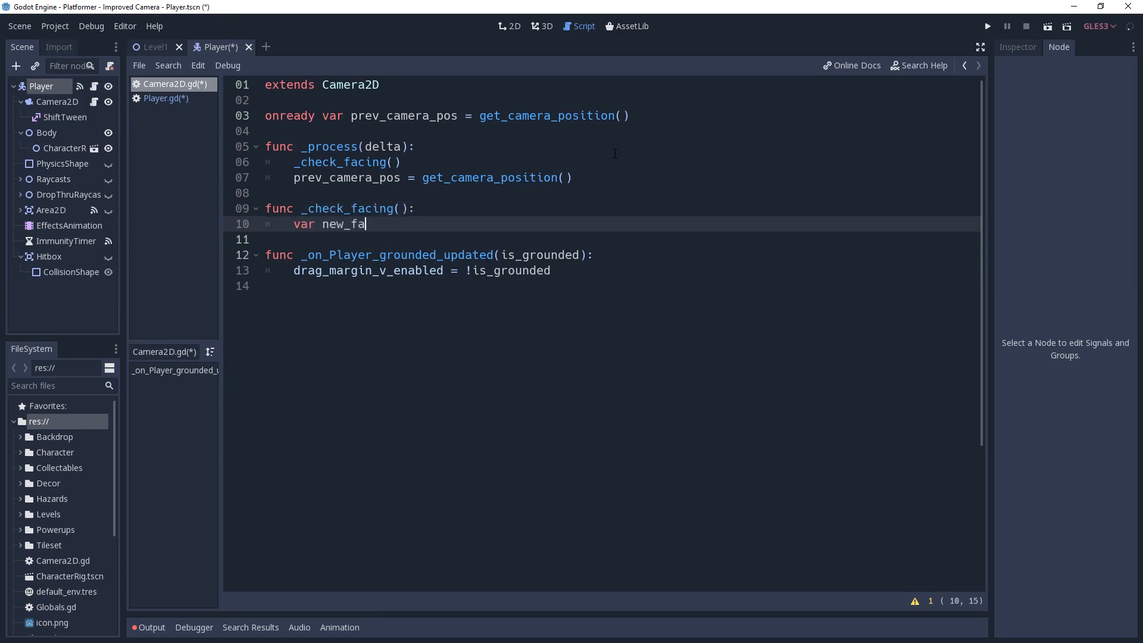
type("cing = sign")
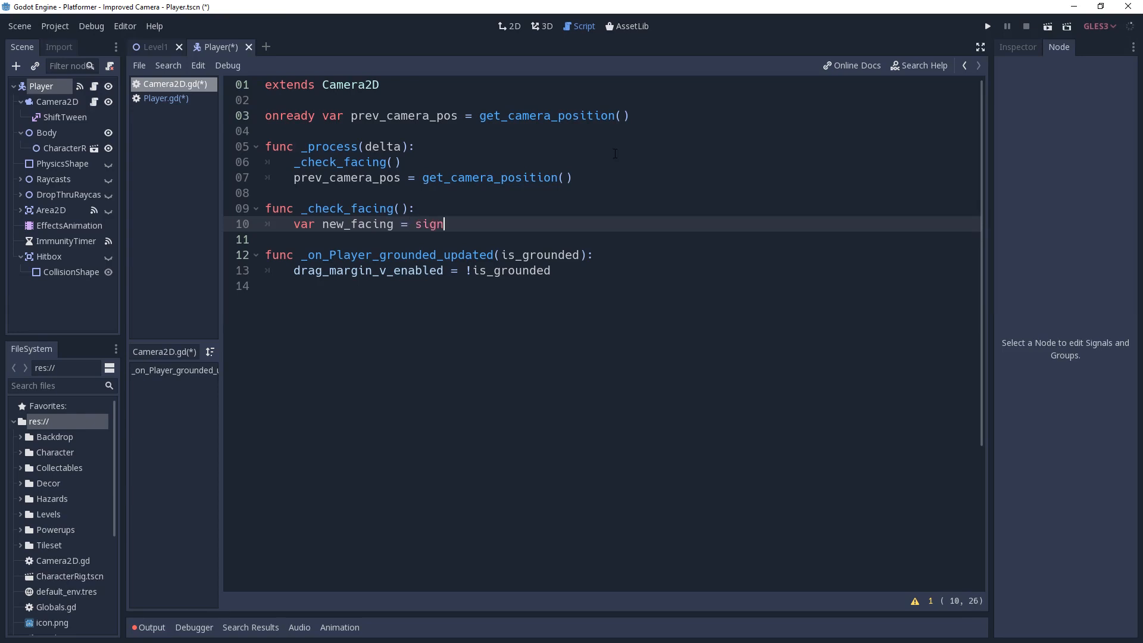
type("(get_camera_position().x - prev_")
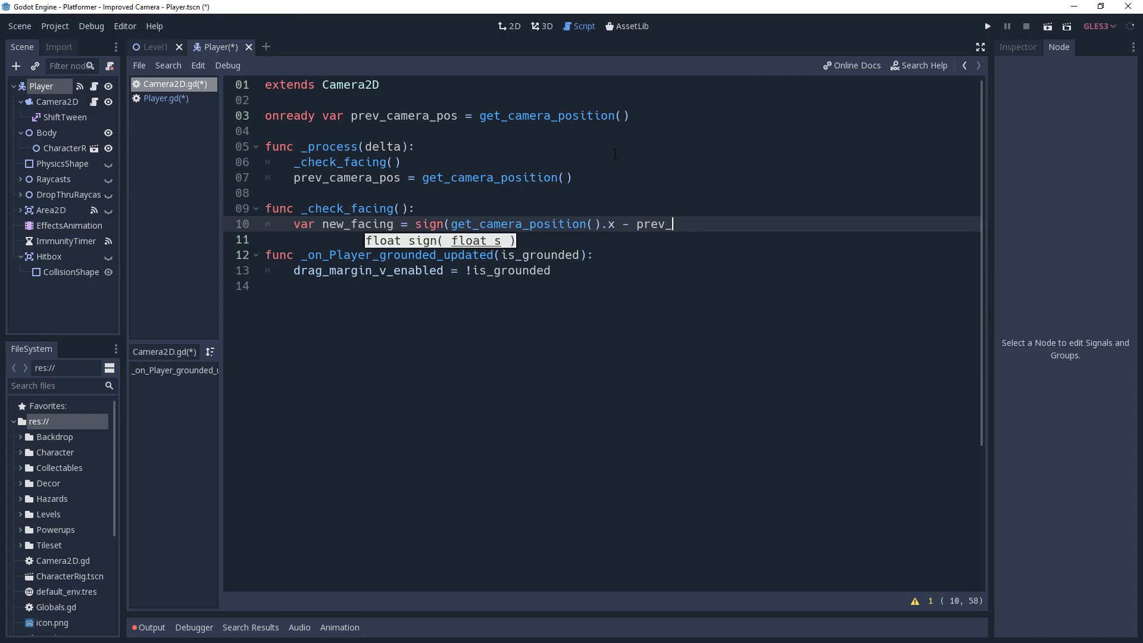
type("camera_pos.x)")
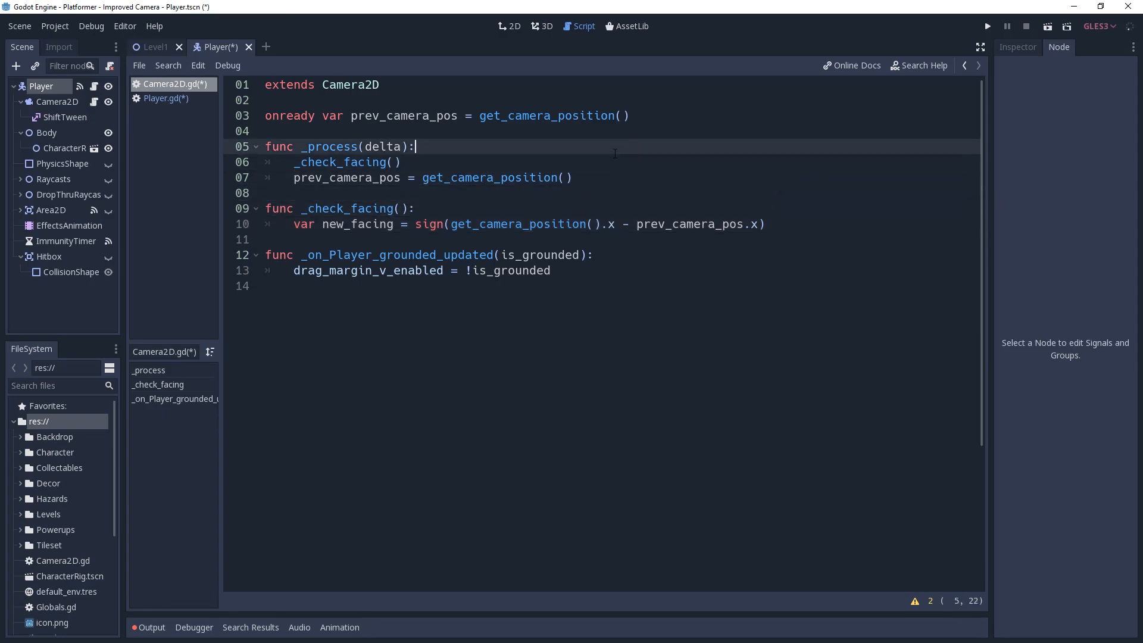
type("var f")
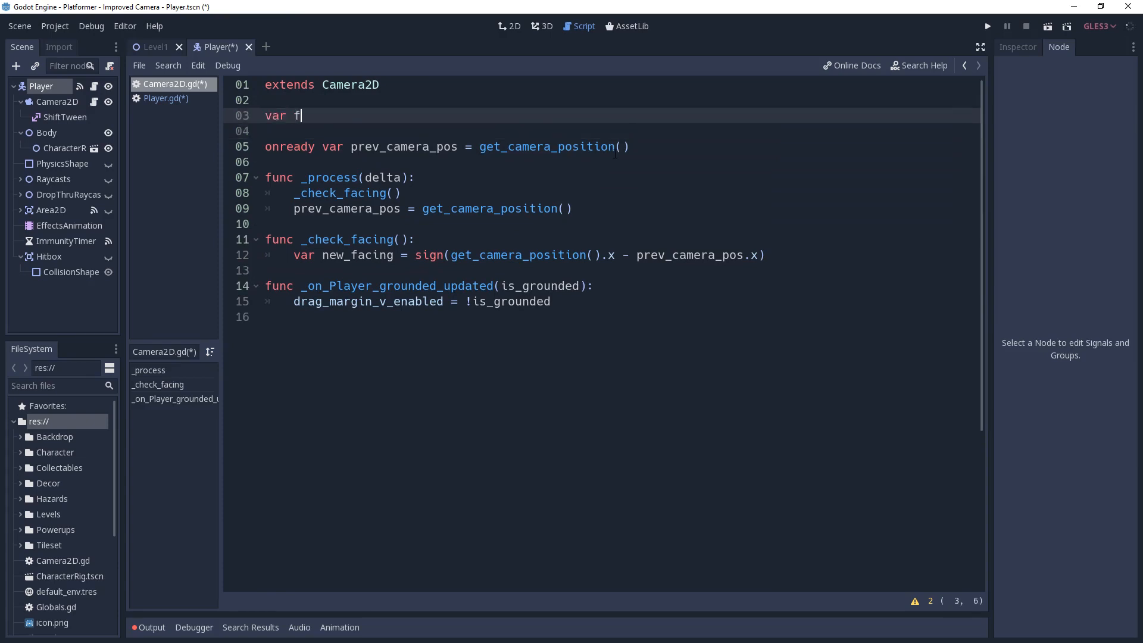
type("acing = 0")
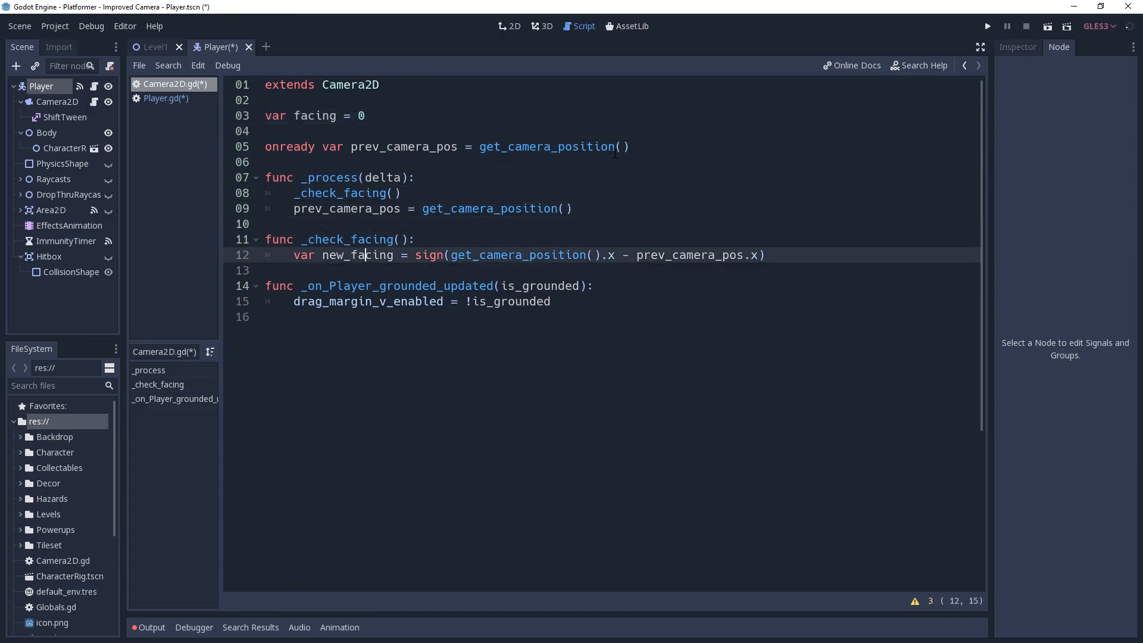
type("if new")
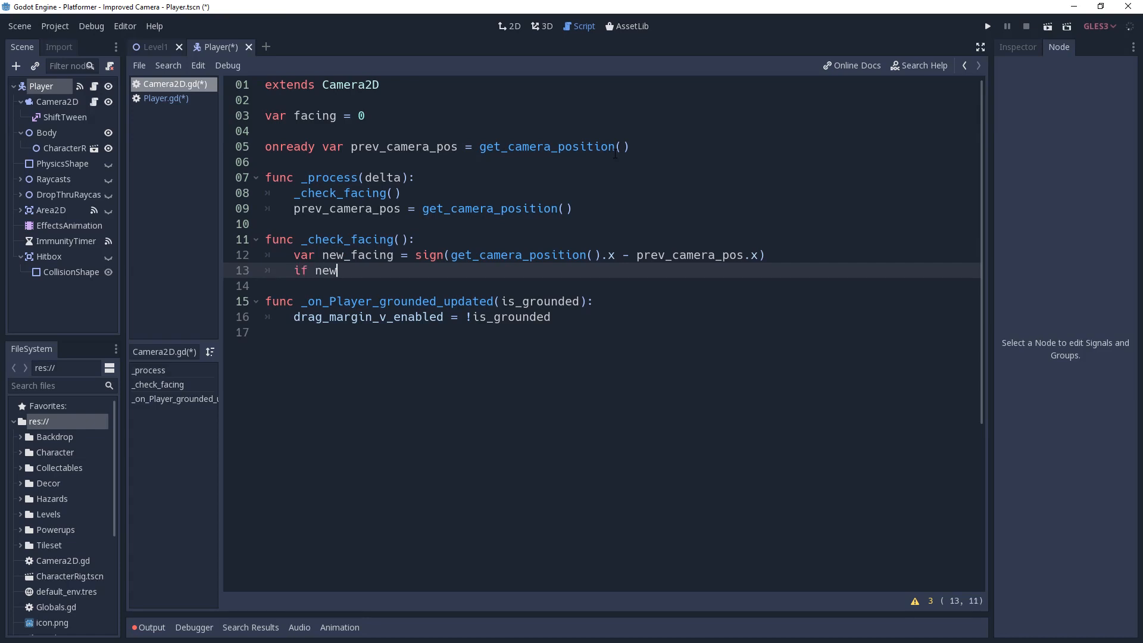
type("_facing != 0 &&")
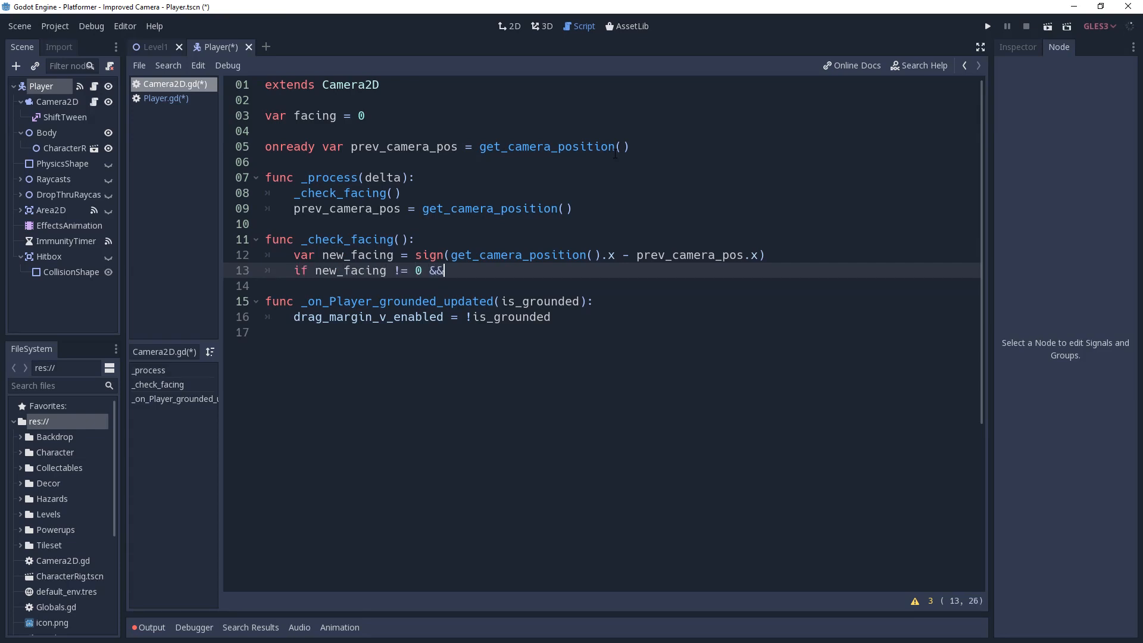
type("facing != ne")
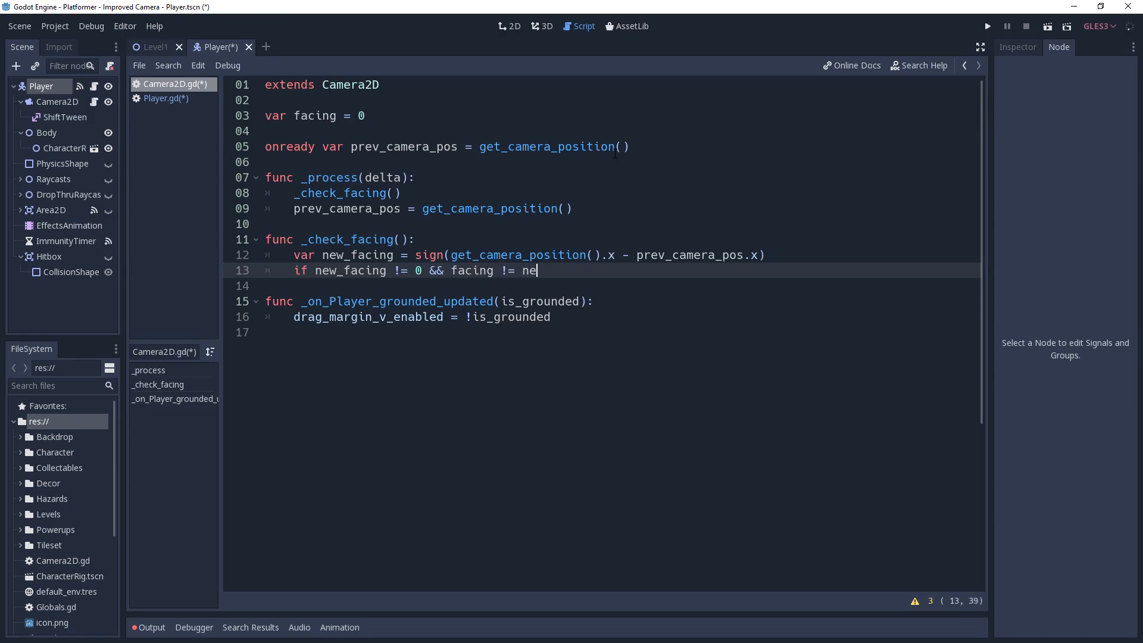
type("w_facing:")
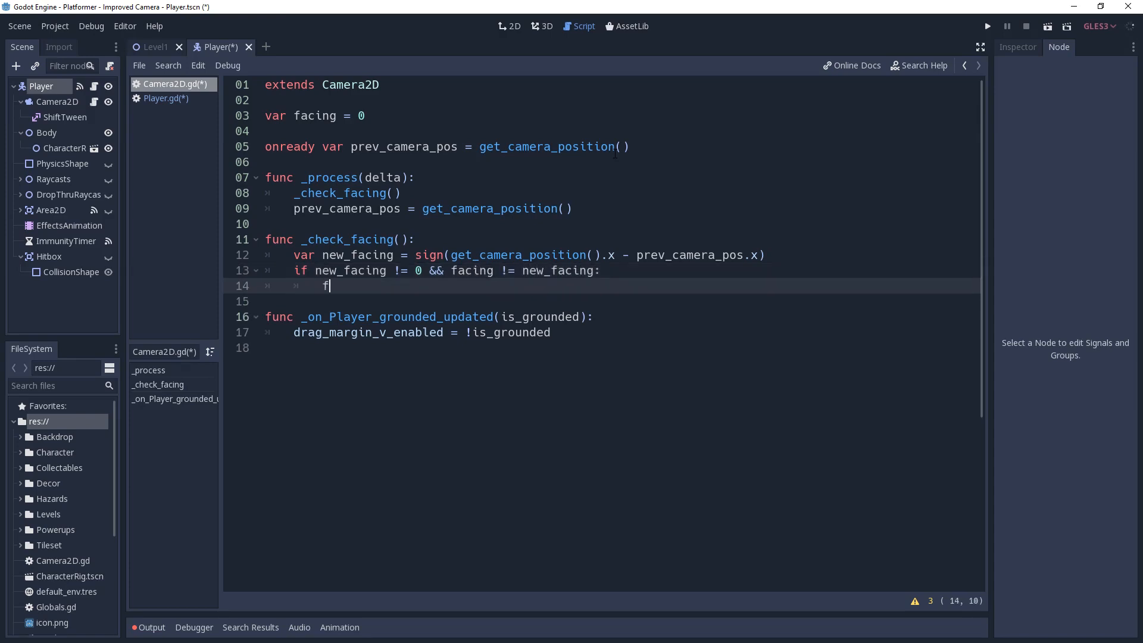
type("acing = new_faci")
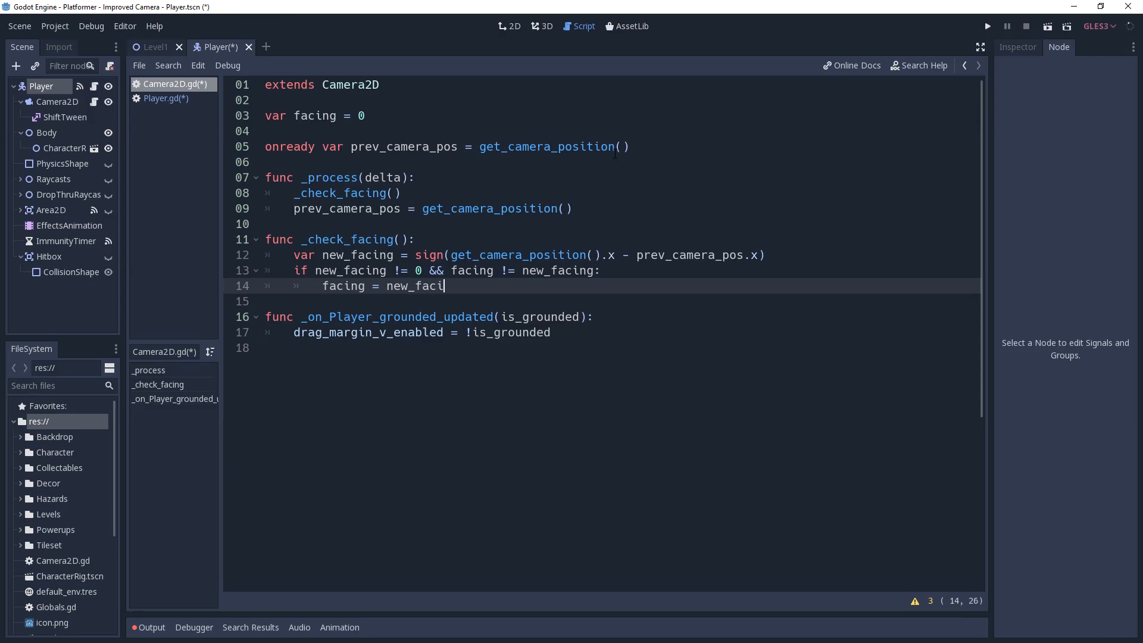
type("va")
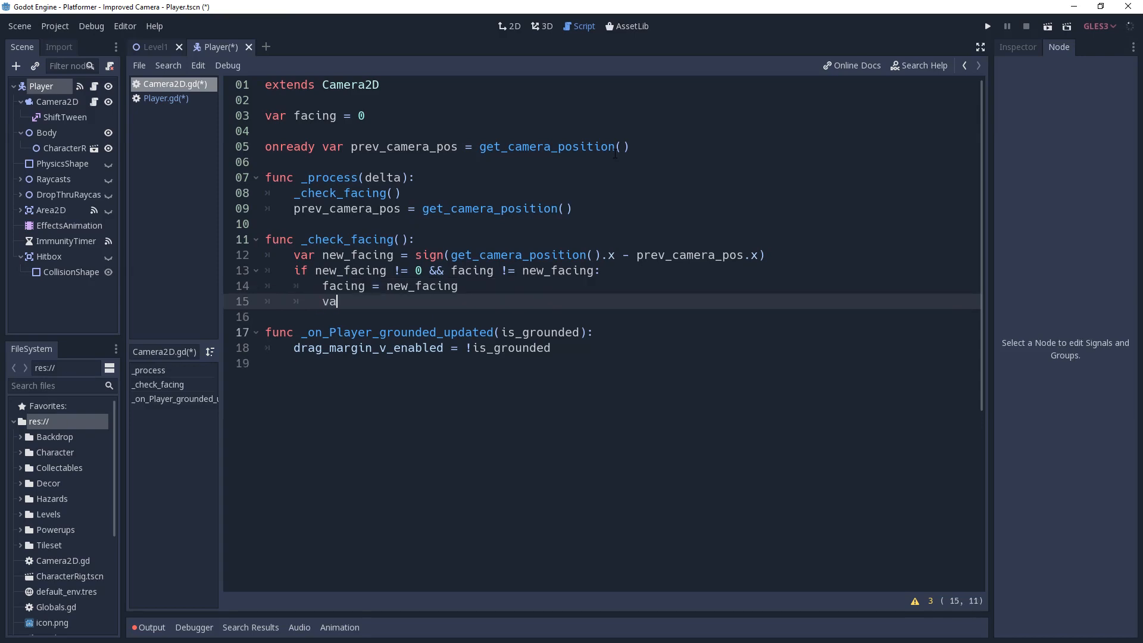
type("r target_off")
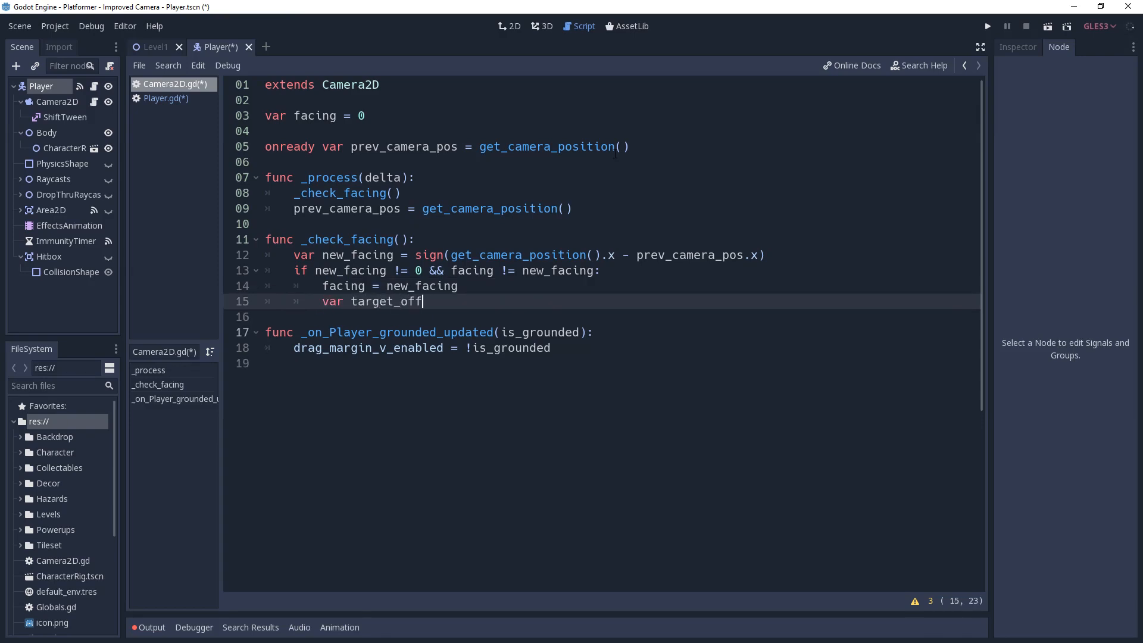
Set target_offset to get_viewport_rect().size.x times the look-ahead factor times facing
type("set = get_")
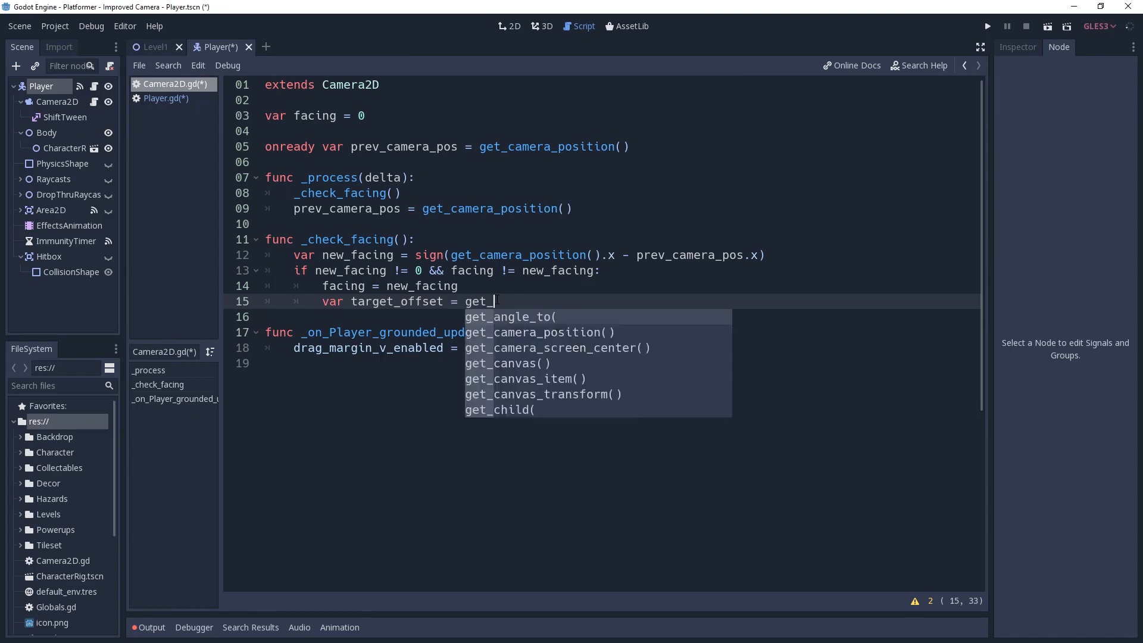
type("viewport_rect()")
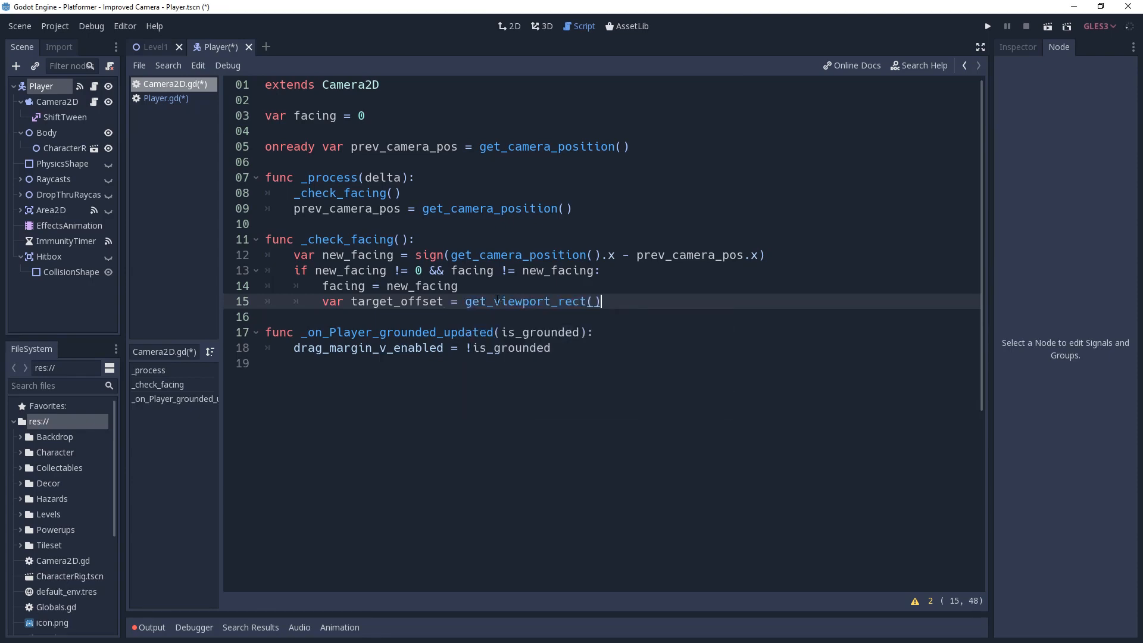
type(".size.x * f")
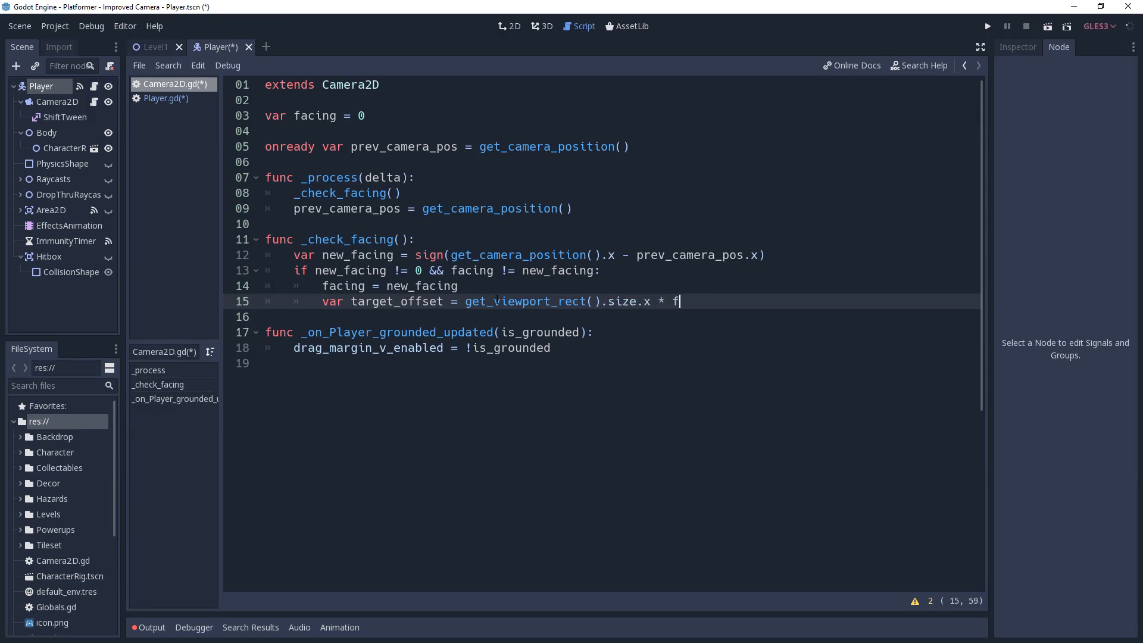
type("acing")
type("const LO")
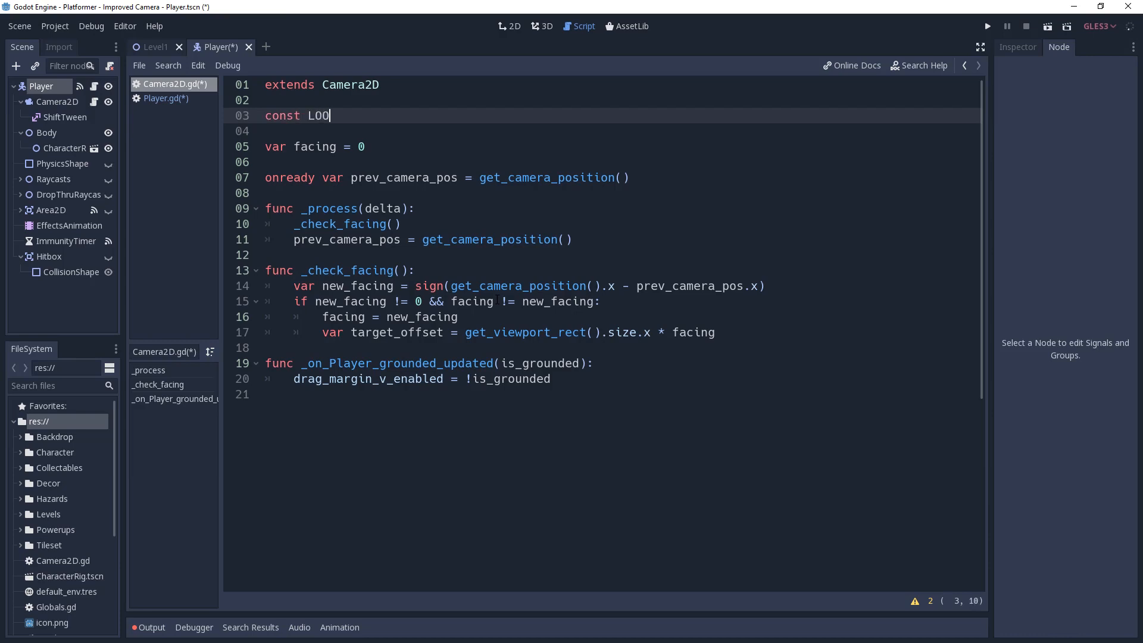
Define const LOOK_AHEAD_FACTOR = 0.2, use it in the offset, and set position.x = target_offset
type("OK_AHEAD_FAC")
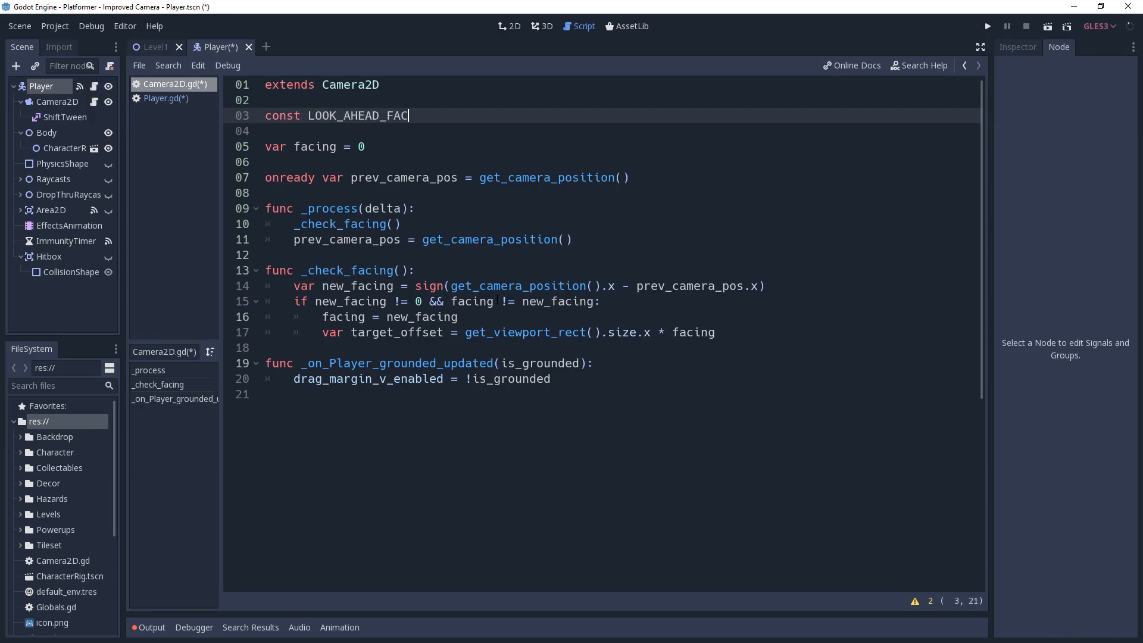
type("TOR = 0.2")
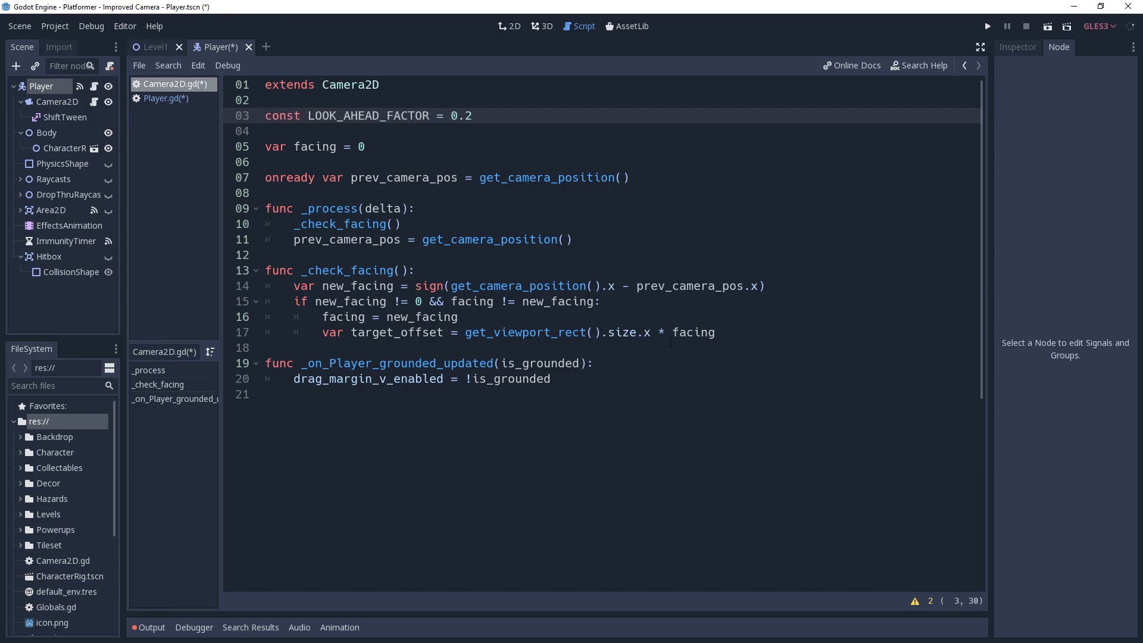
type("L *")
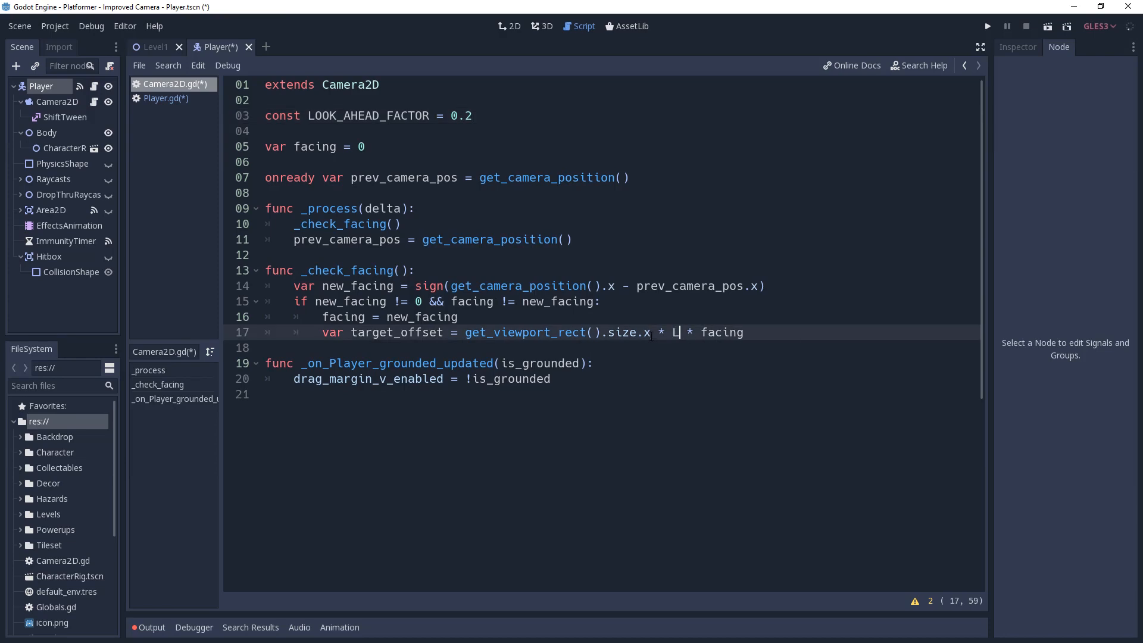
type("OOK_AHEAD_FACTOR")
type("p")
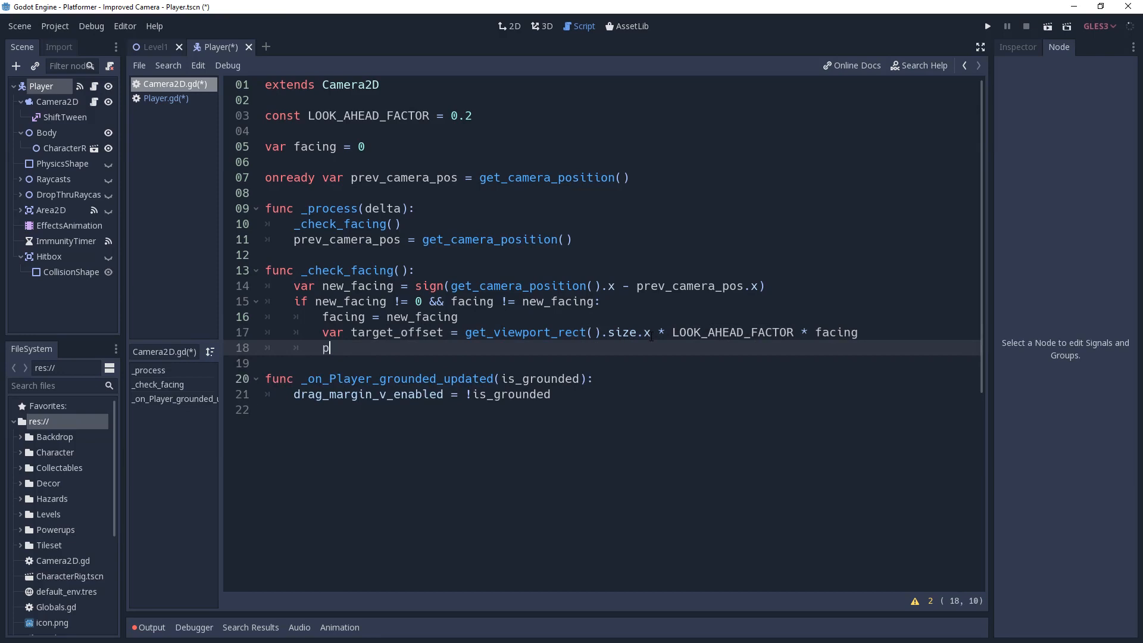
type("osition.x =")
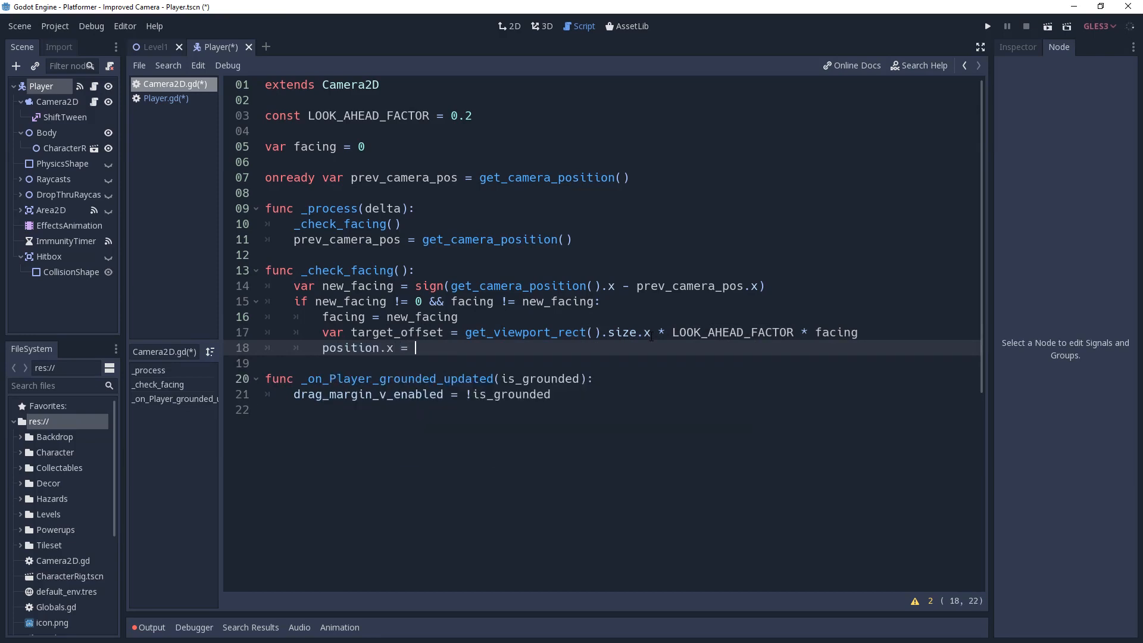
type("target_offset")
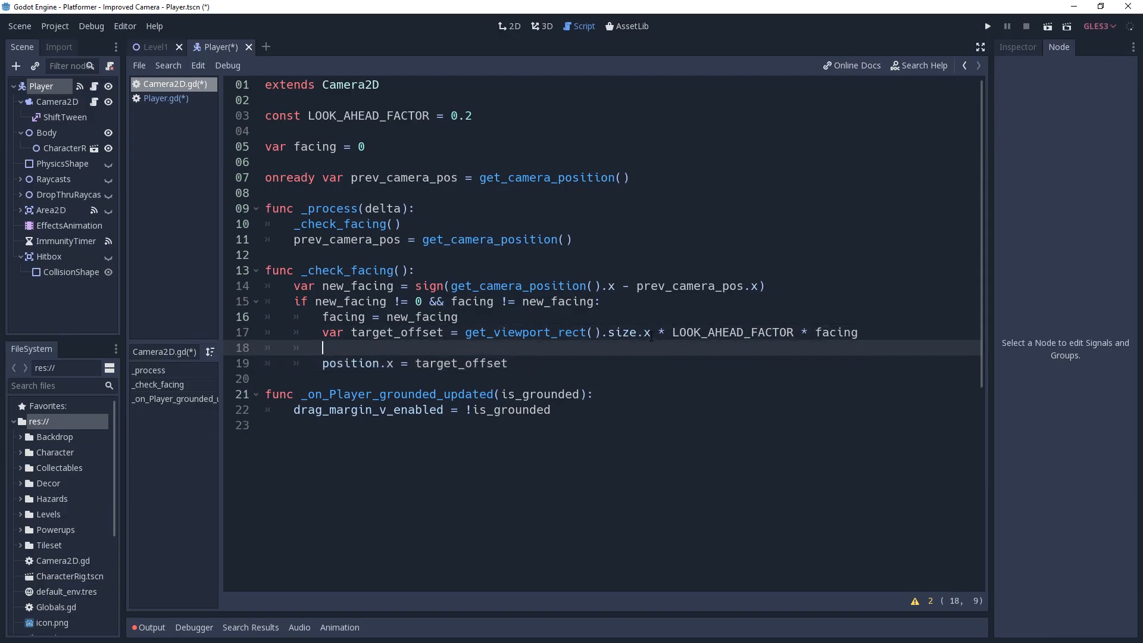
Run the scene, then define const SHIFT_TRANS = Tween.TRANS_SINE
left_click(989, 26)
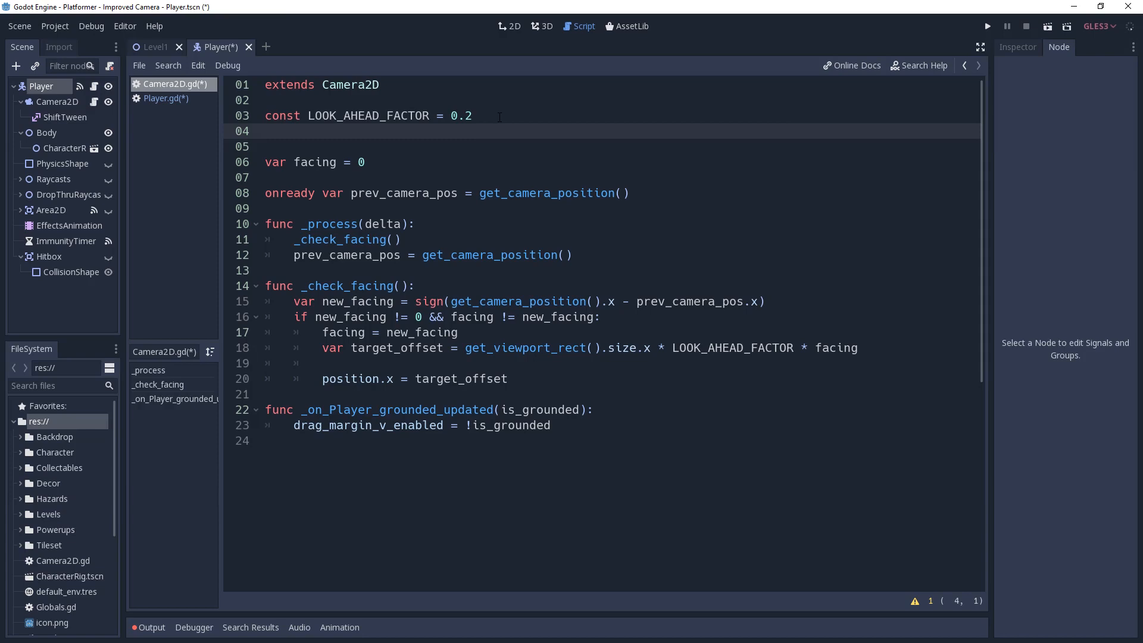
type("const SHIFT_T")
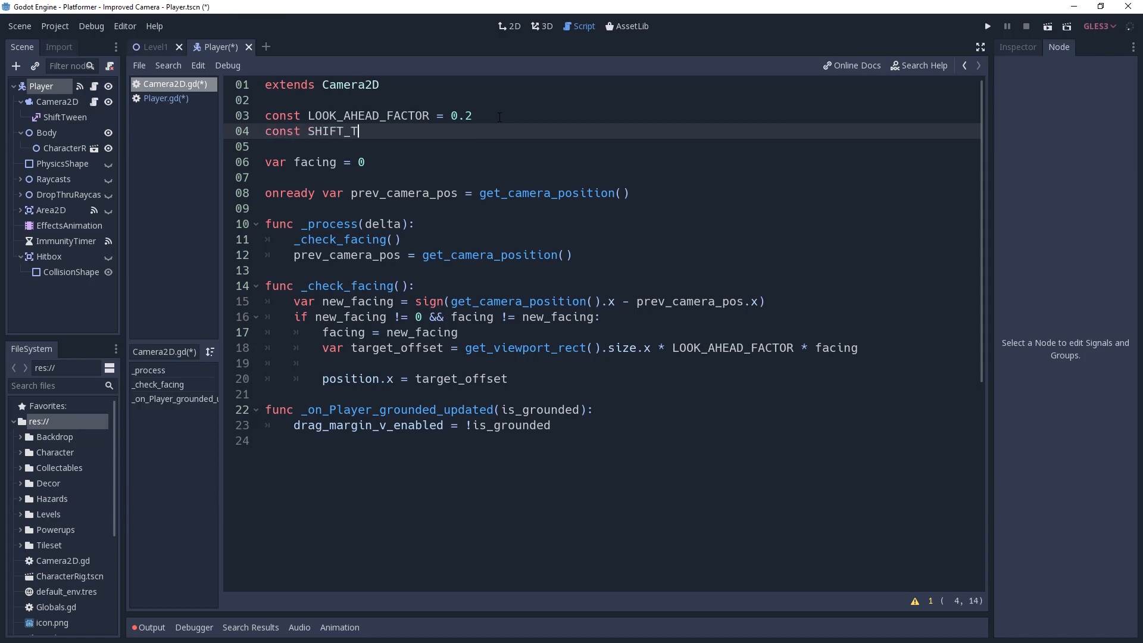
type("RANS = TWE")
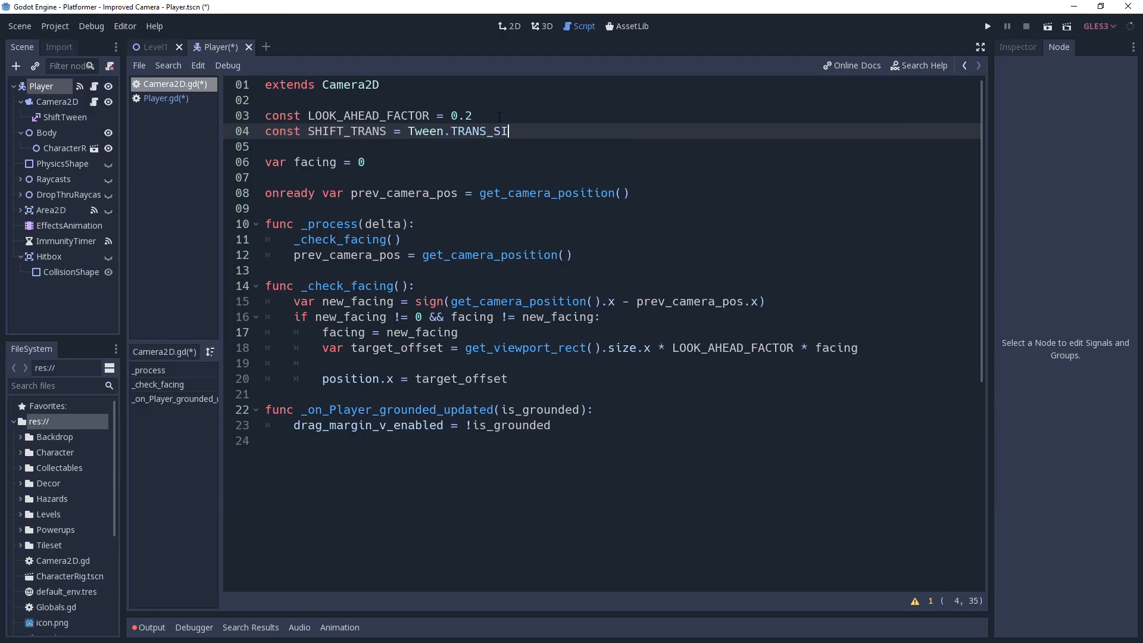
type("NE")
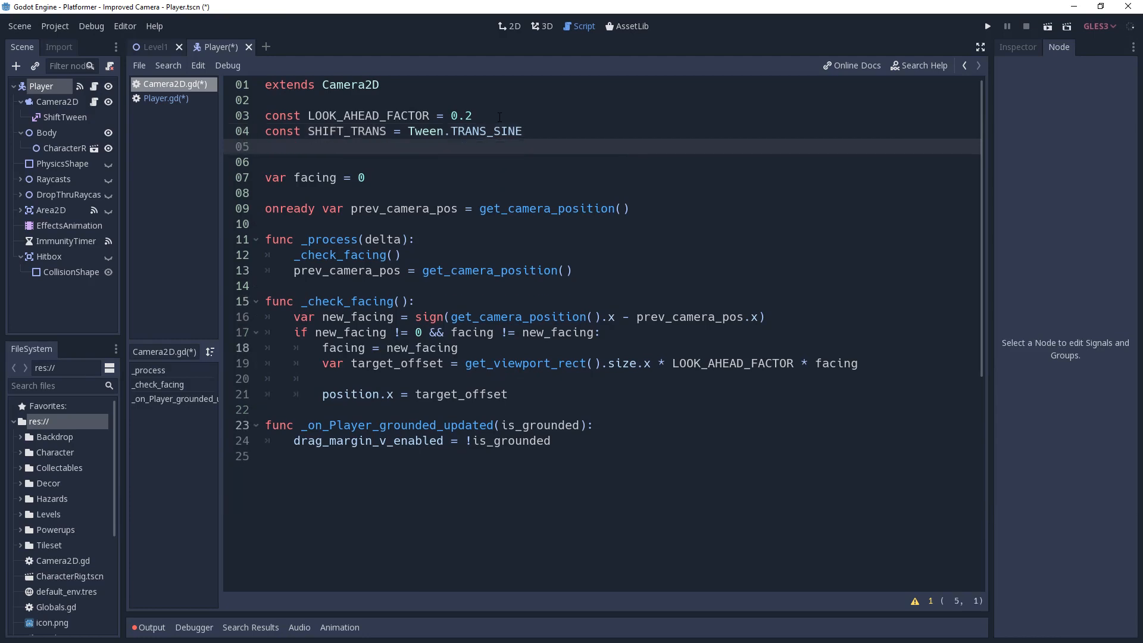
Define SHIFT_EASE = Tween.EASE_OUT, SHIFT_DURATION = 1.0 and onready var tween = $ShiftTween
type("const")
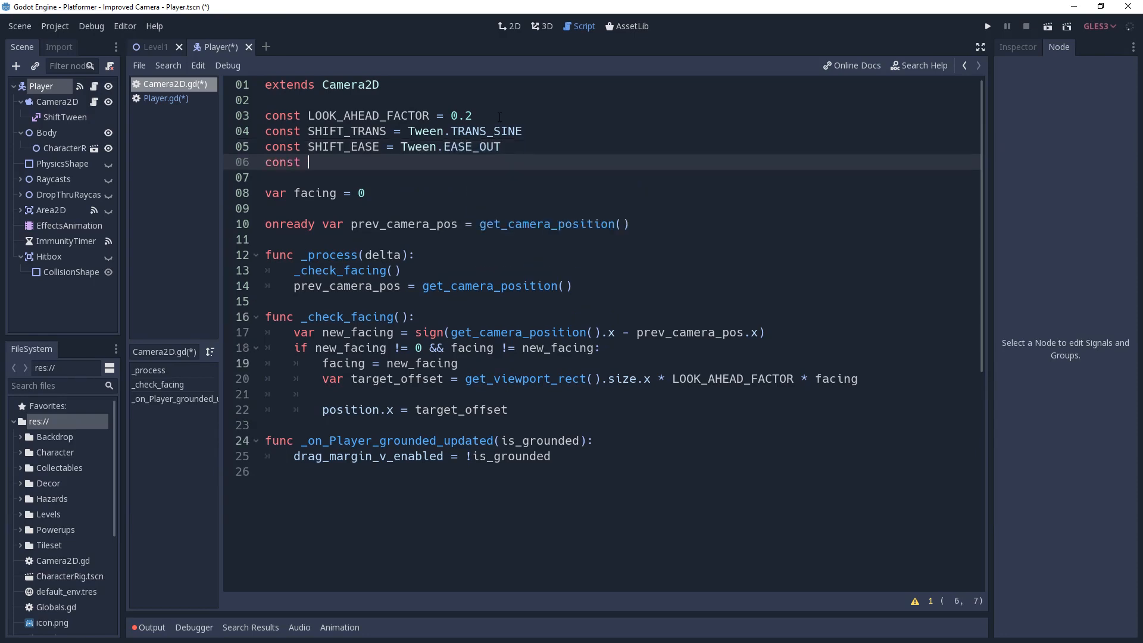
type("SHIFT_")
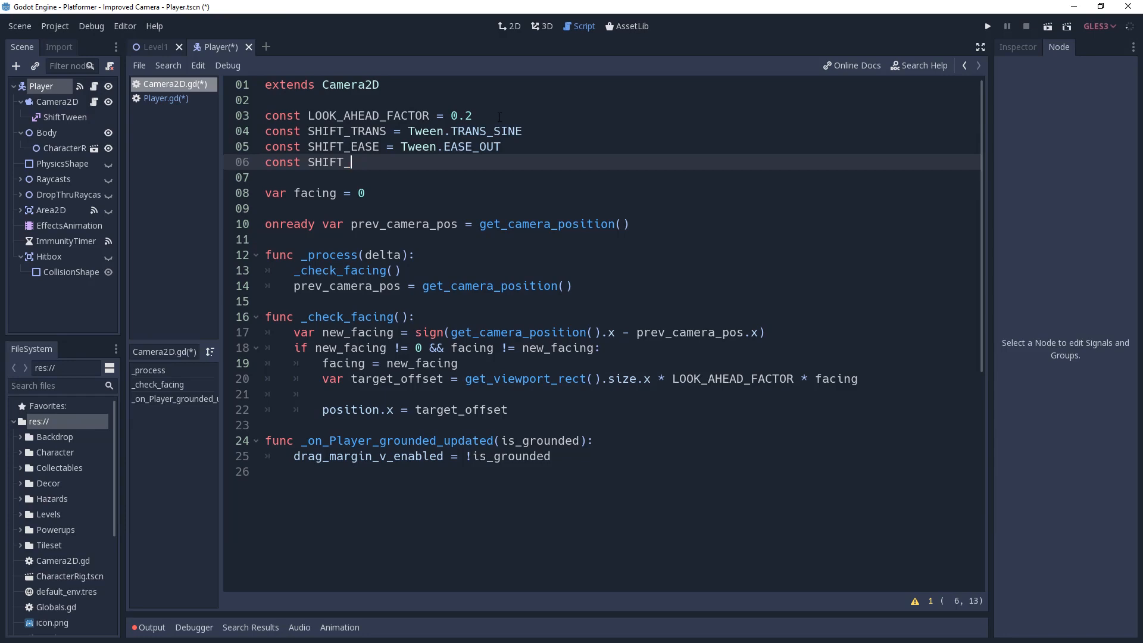
type("DURATION = 1.0")
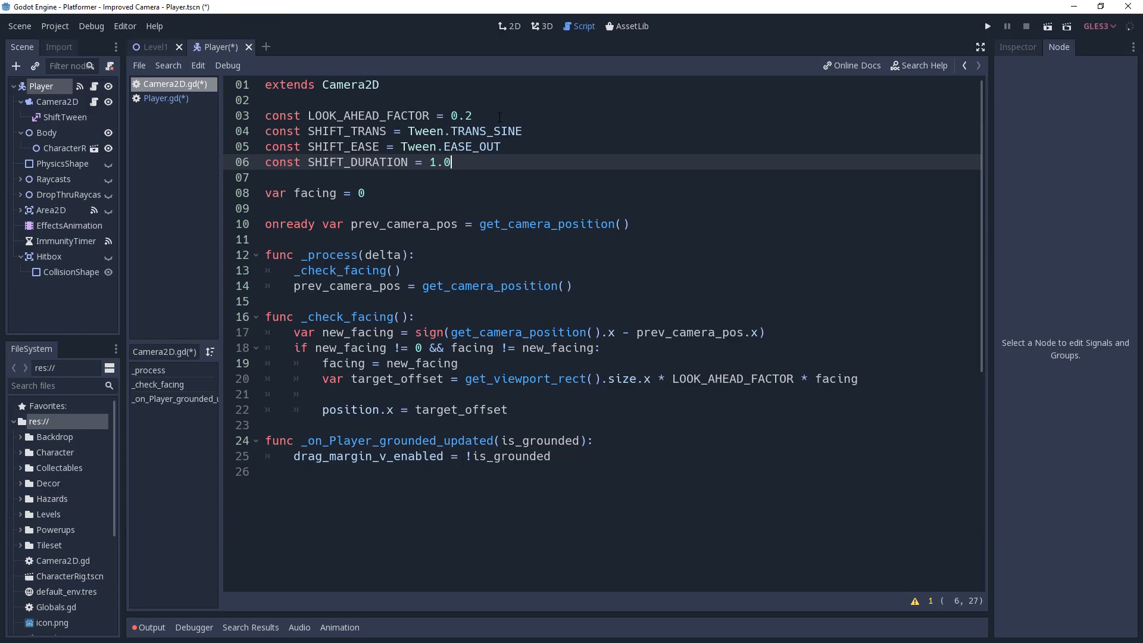
type("onready var tween =")
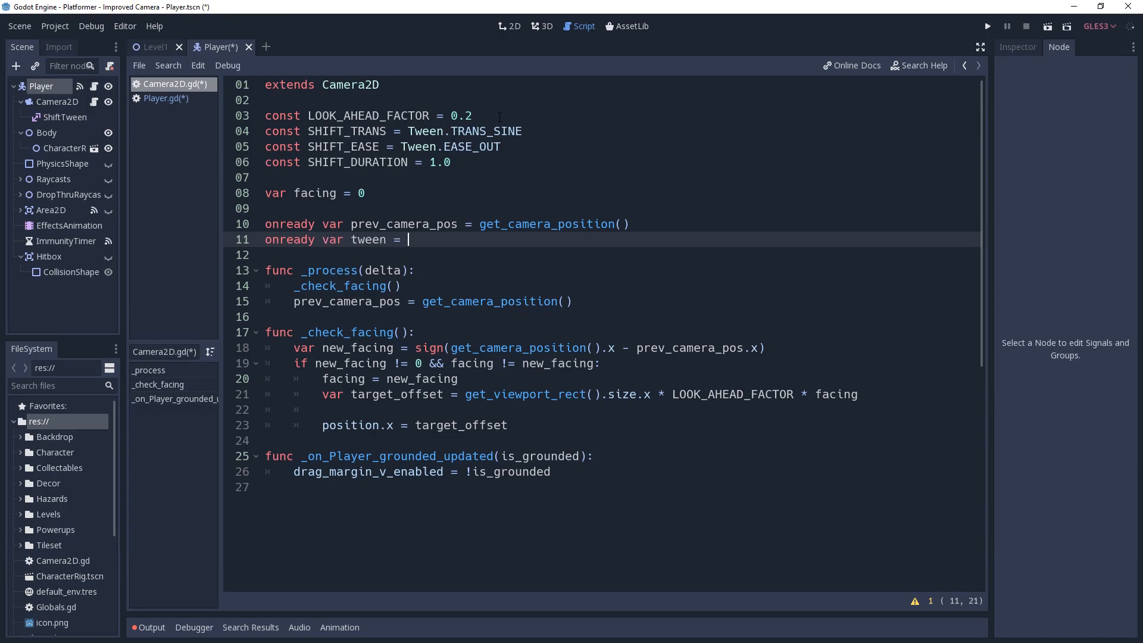
type("$ShiftTween")
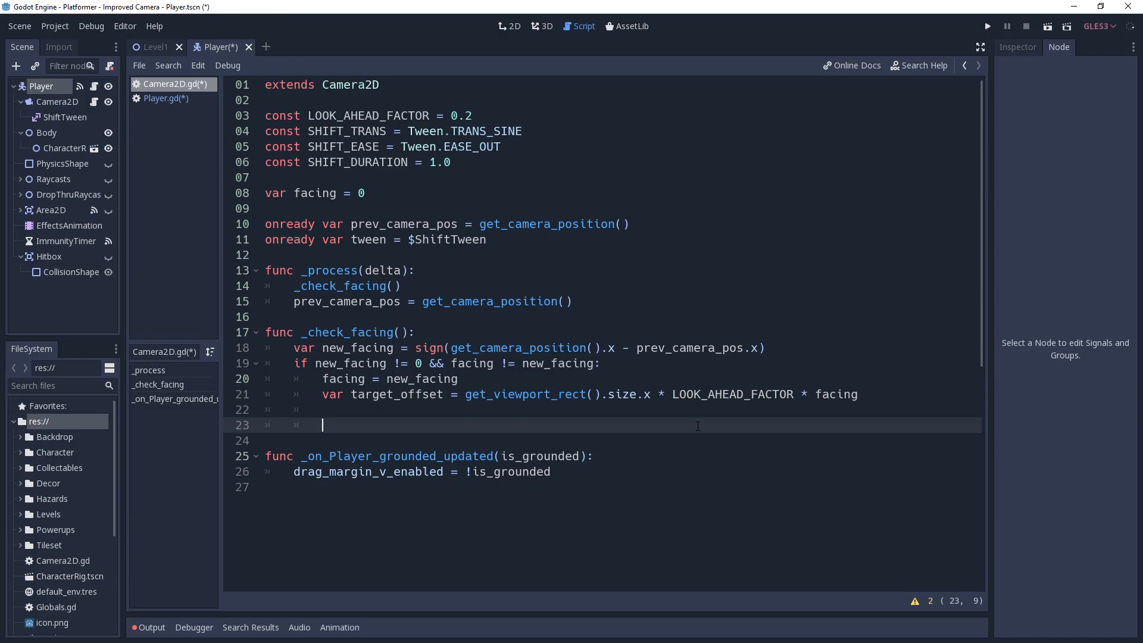
Tween position:x from position.x to target_offset with SHIFT_DURATION, SHIFT_TRANS, SHIFT_EASE and start it
type("tween")
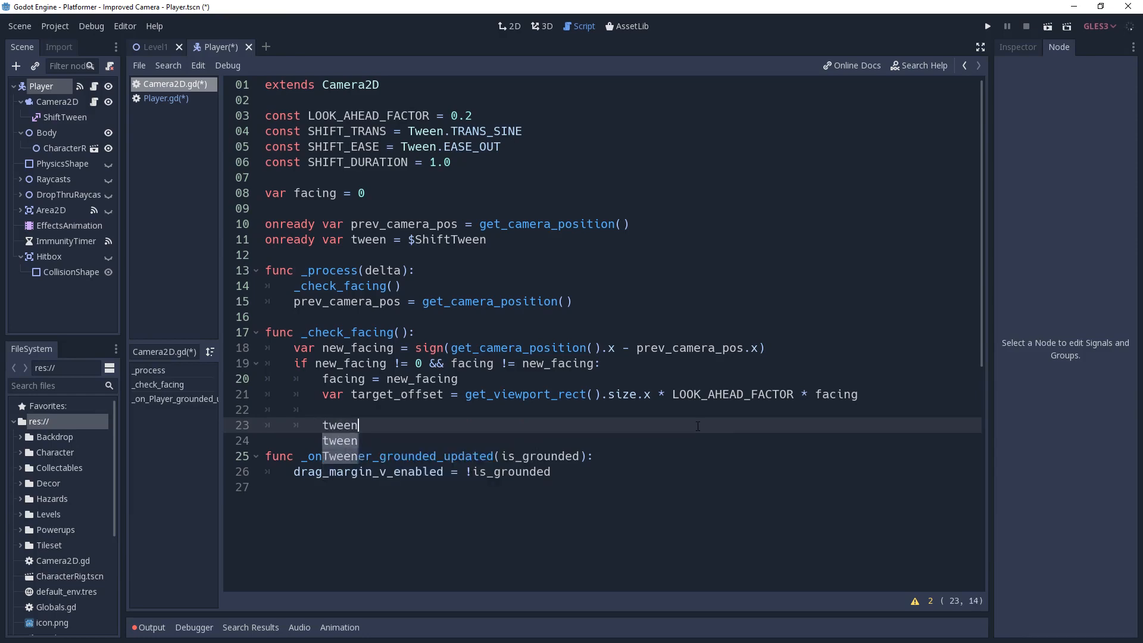
type(".interpolate_property(")
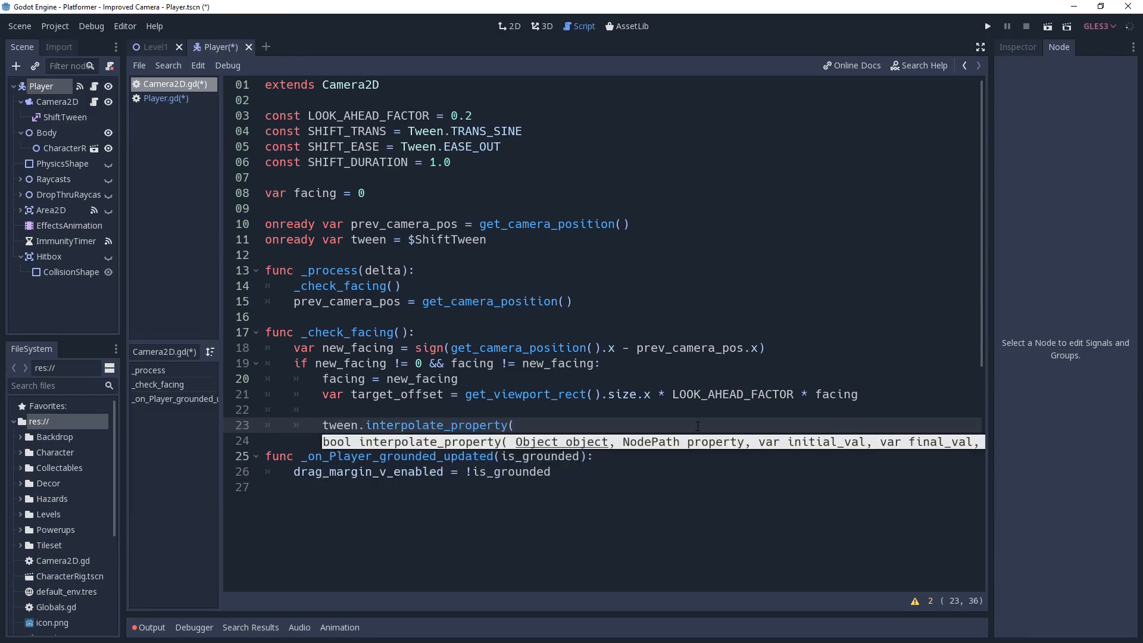
type("self, \"po")
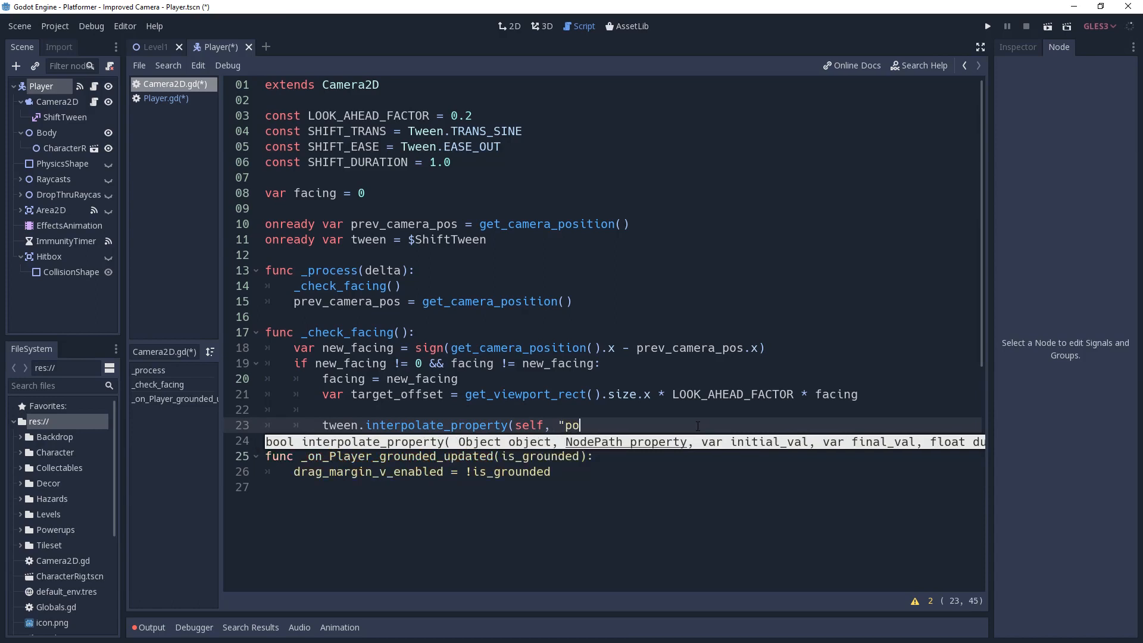
type("sition:x\"")
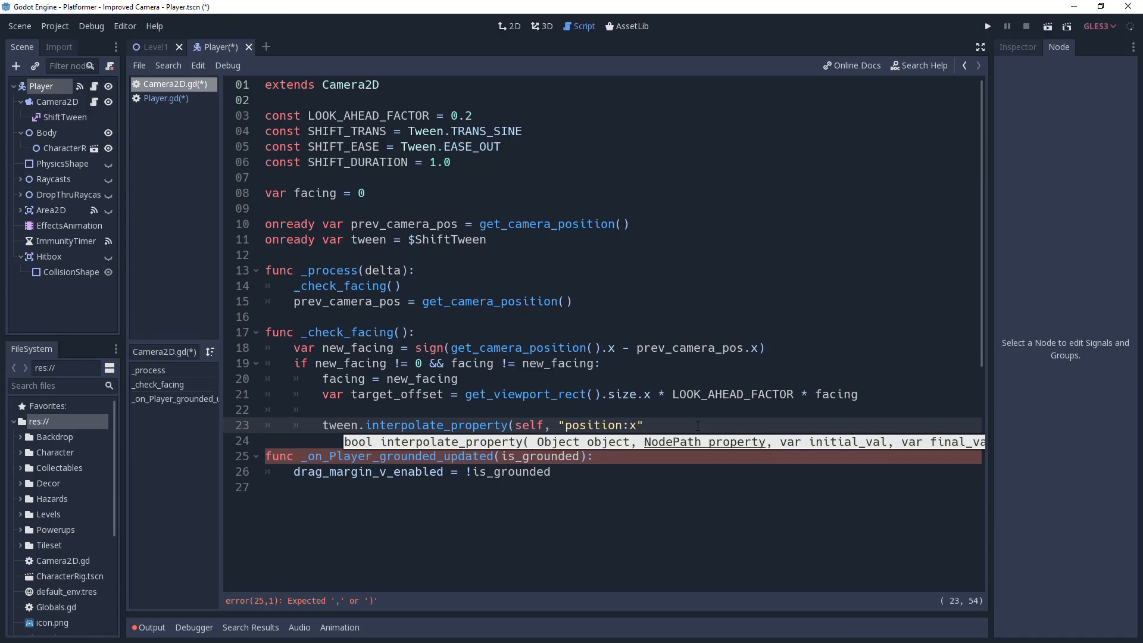
type(", position.x")
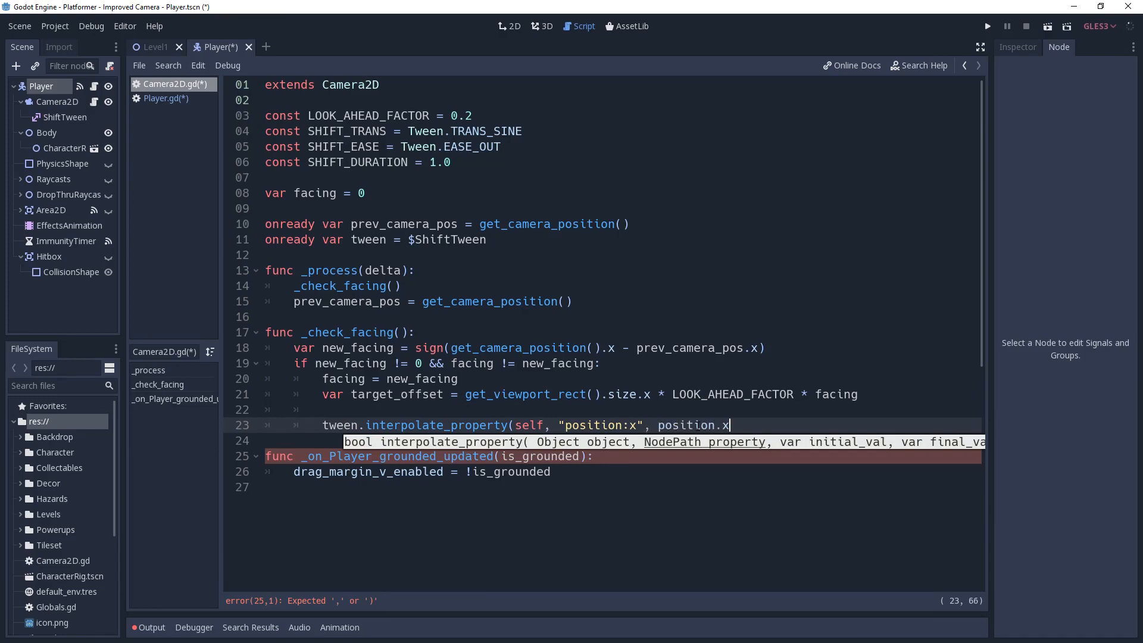
type(",")
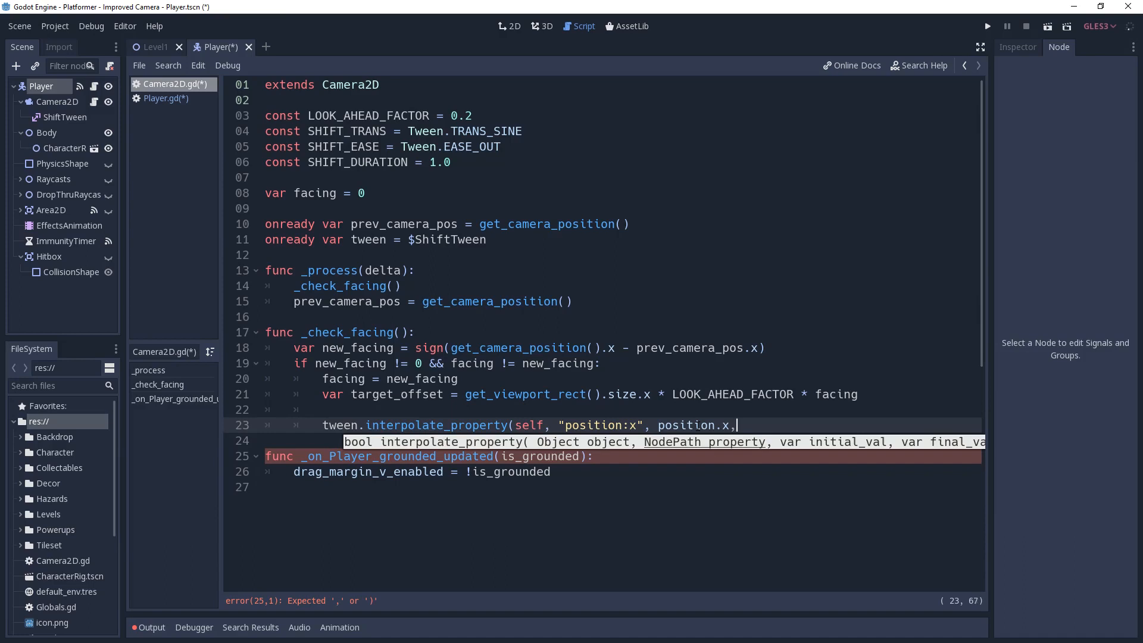
type("target_offset")
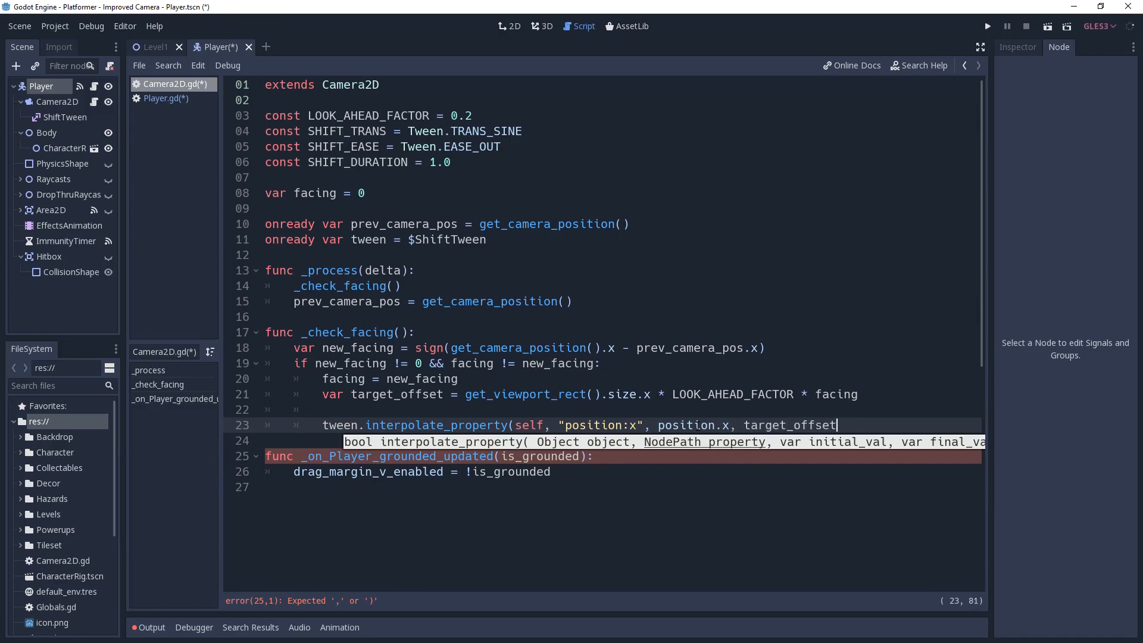
type(", SHIFT_DURATION, SHIFT_TRANS, SHIFT_EASE")
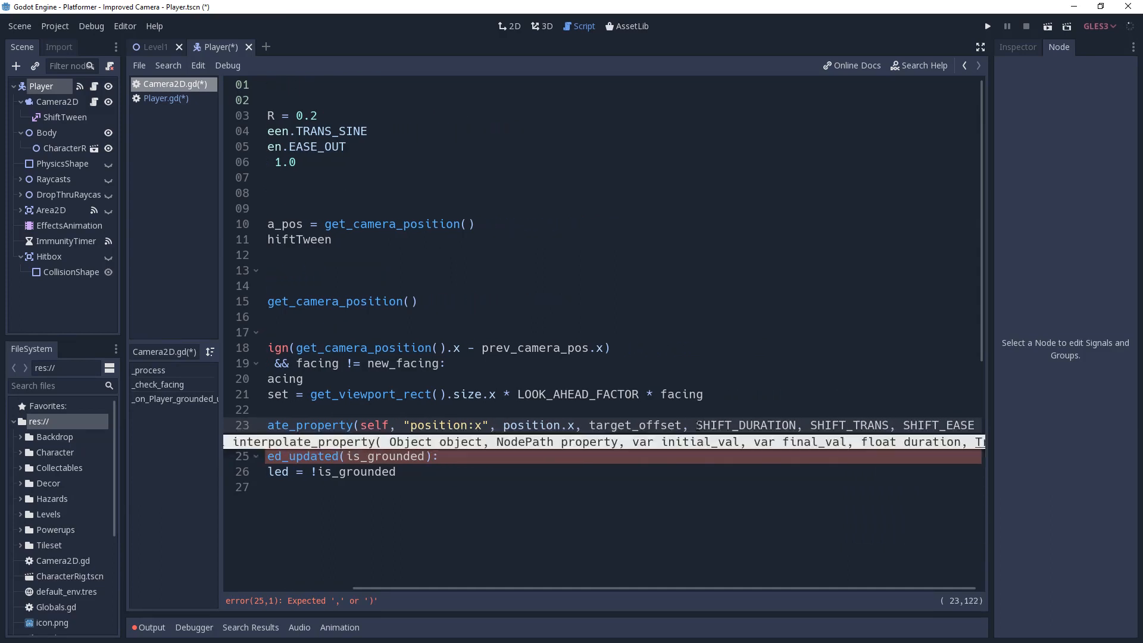
type("tween")
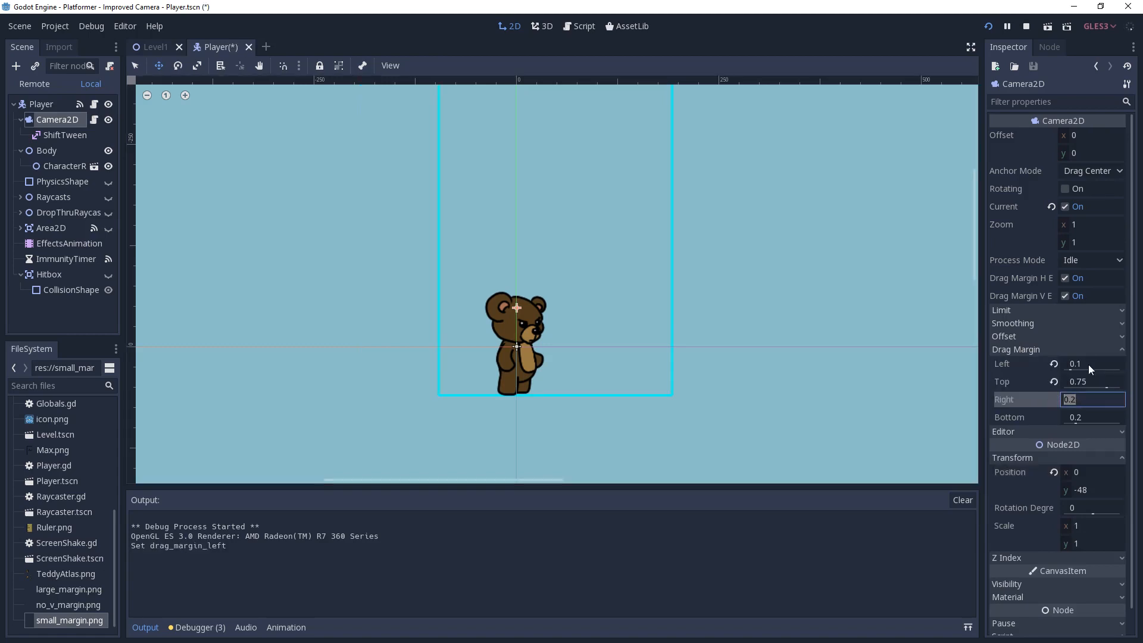
Set the Camera2D's left and right drag margins to 0.1 while the scene runs
type("0.1")
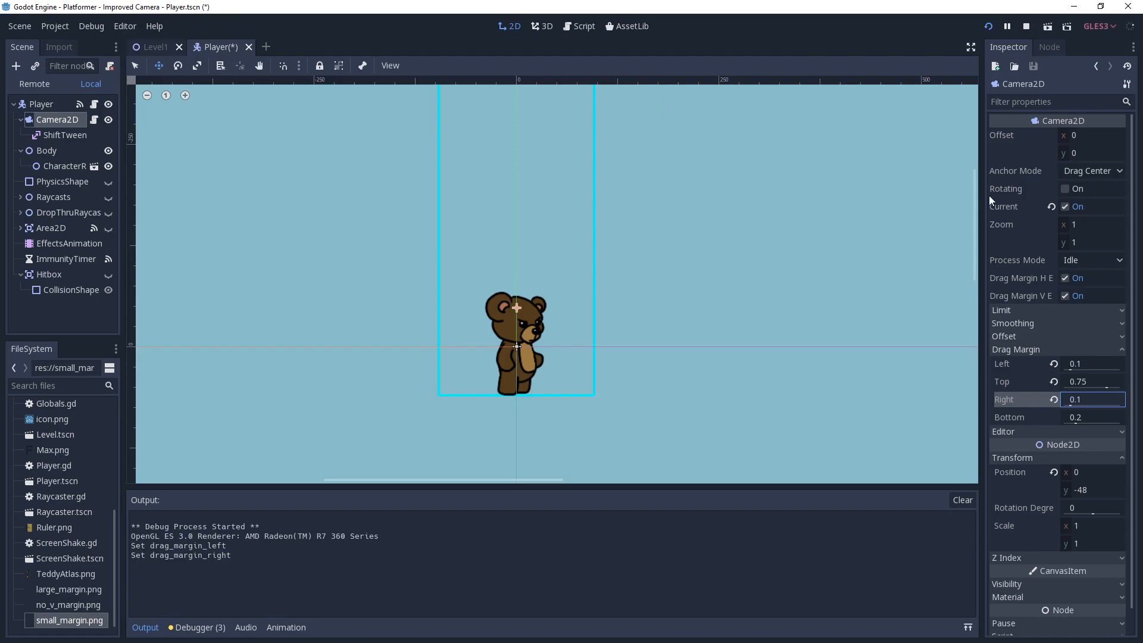